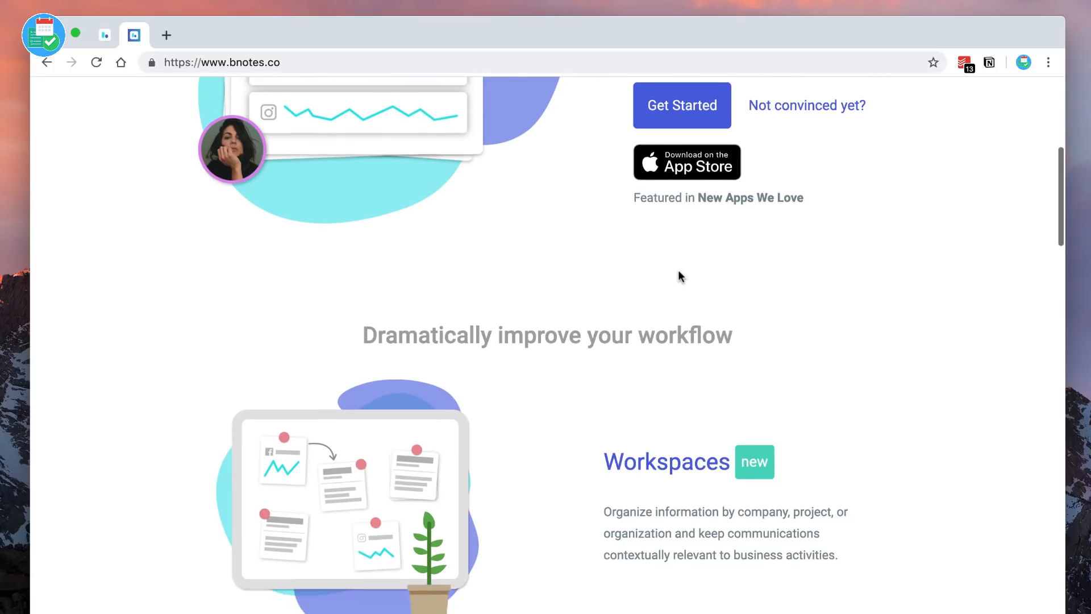
# Step: Scroll through the homepage's Workspaces, Team Channels and Notes + Tags feature sections
pyautogui.scroll(-3)
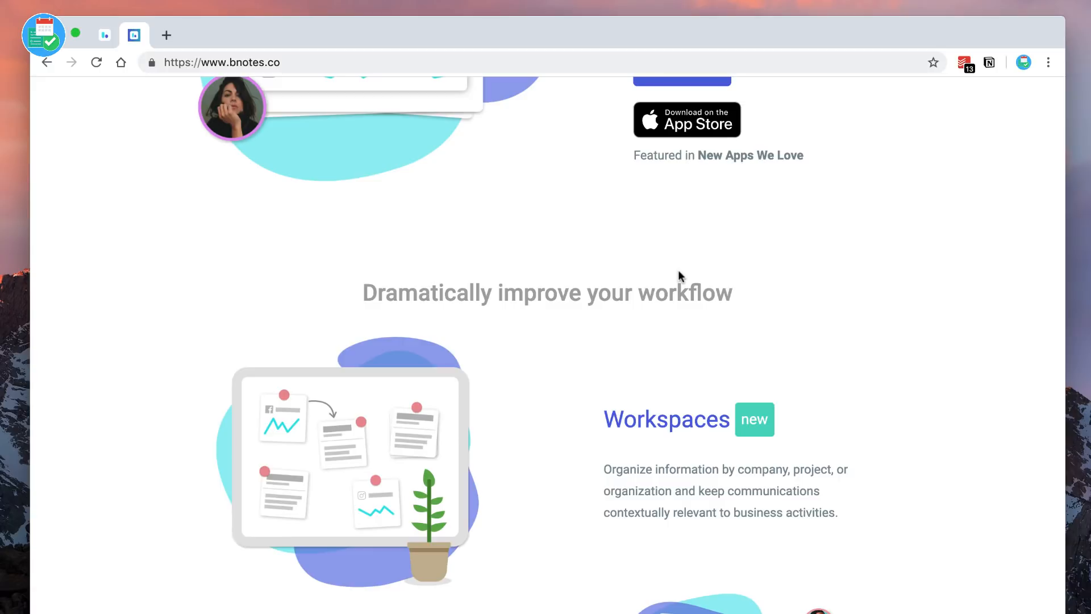
pyautogui.scroll(-3)
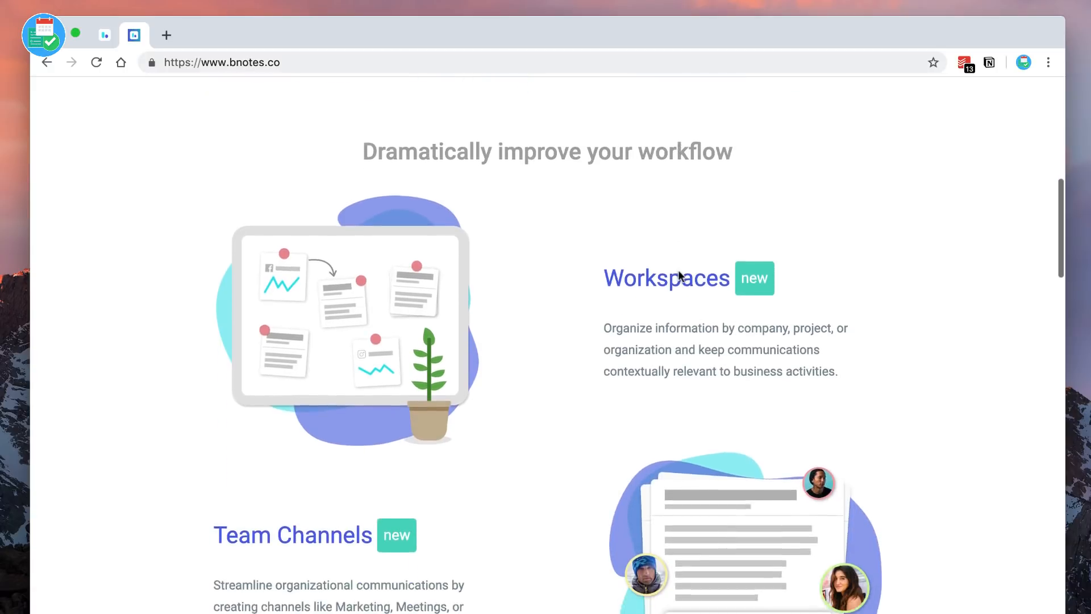
pyautogui.scroll(-3)
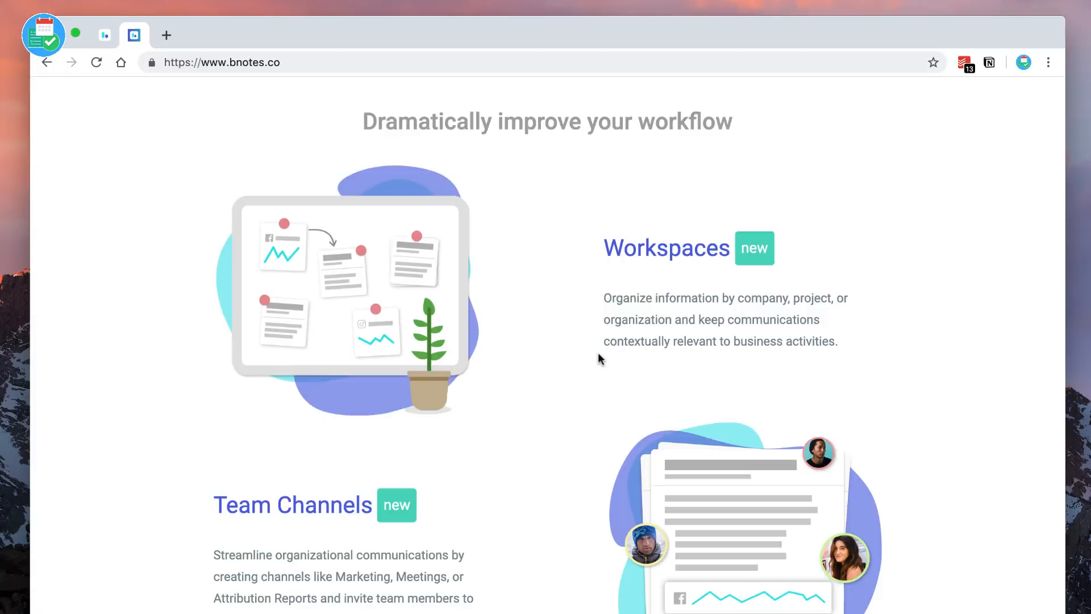
pyautogui.scroll(-3)
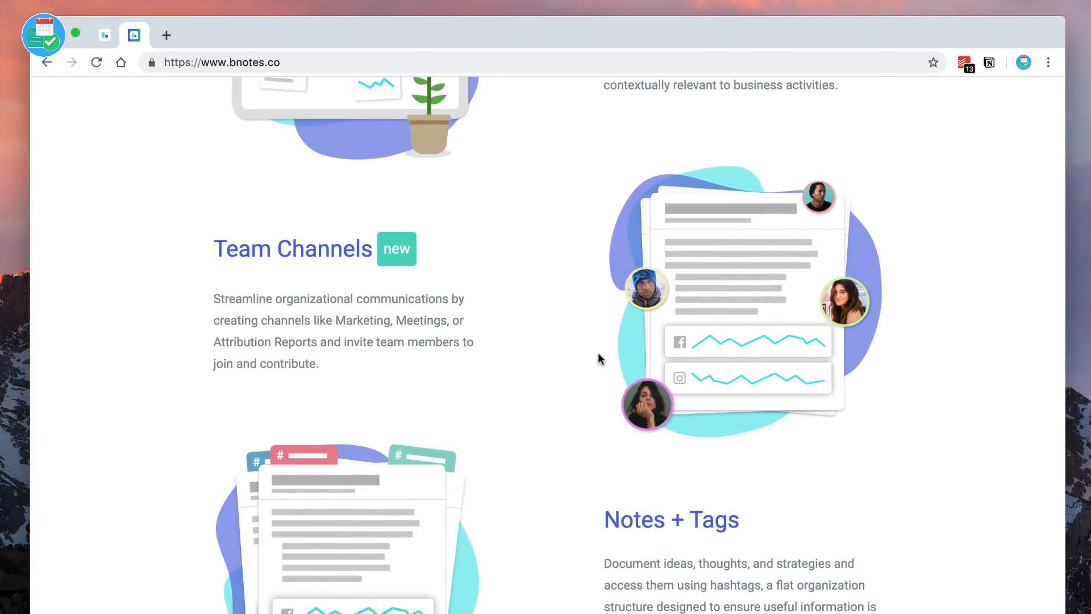
pyautogui.moveTo(231, 170)
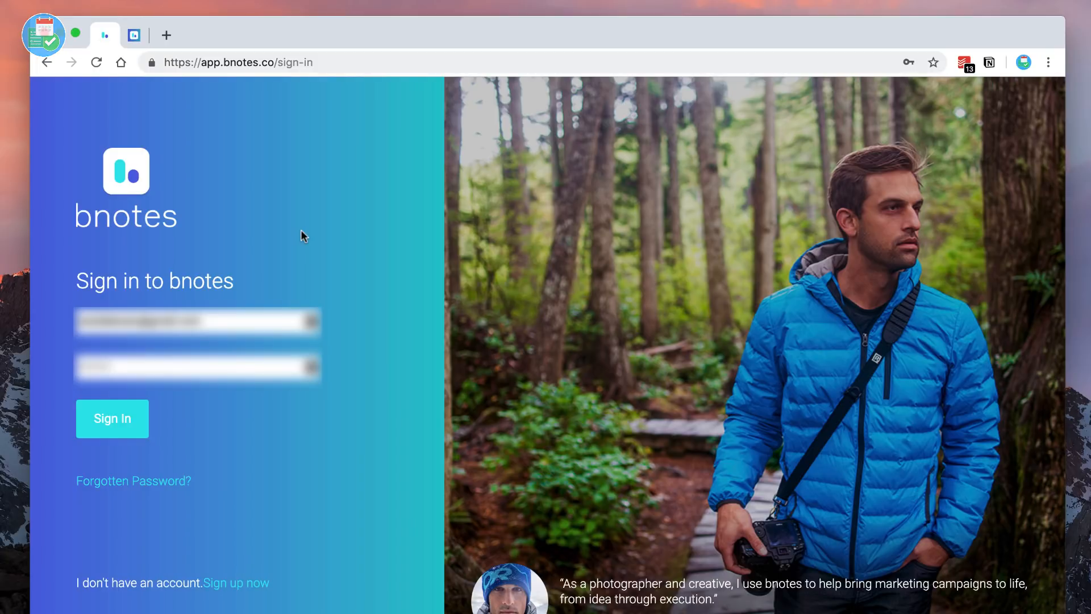
# Step: Sign in with the saved credentials to reach the personal notebook
pyautogui.click(111, 418)
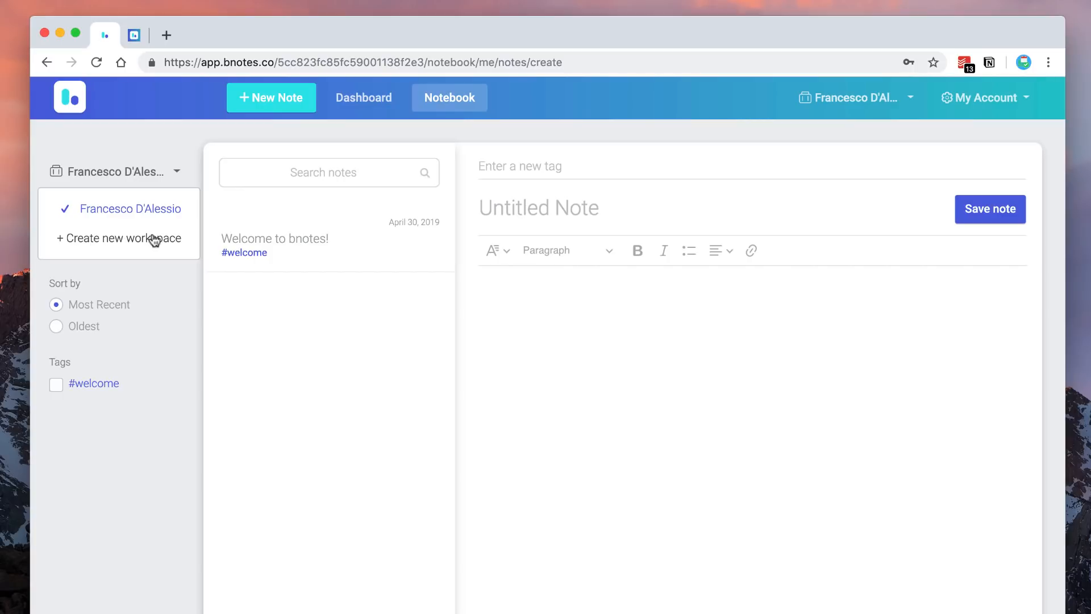
pyautogui.moveTo(172, 270)
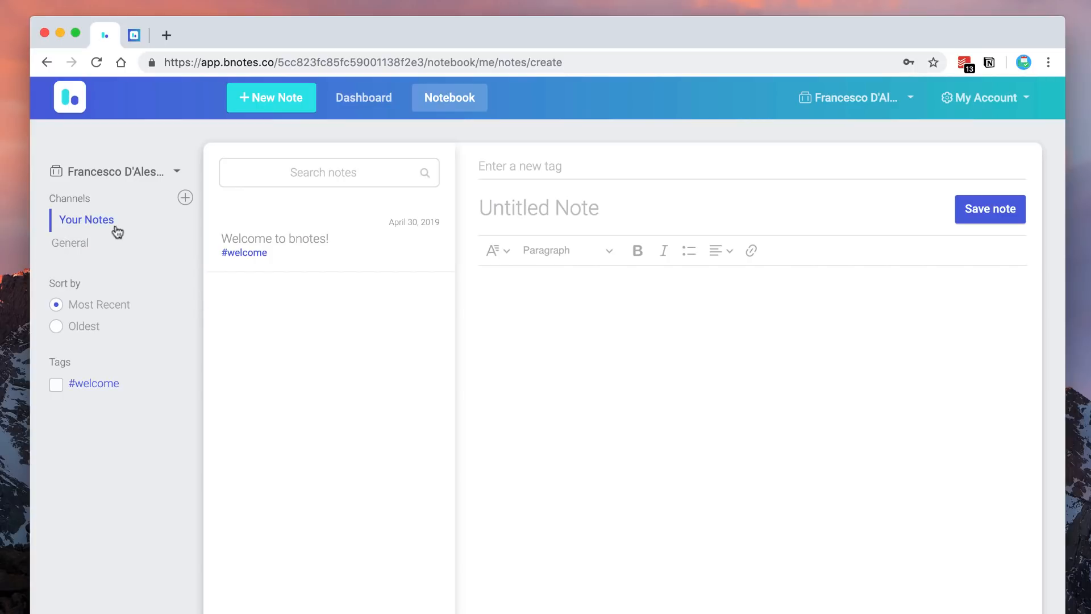
pyautogui.moveTo(80, 243)
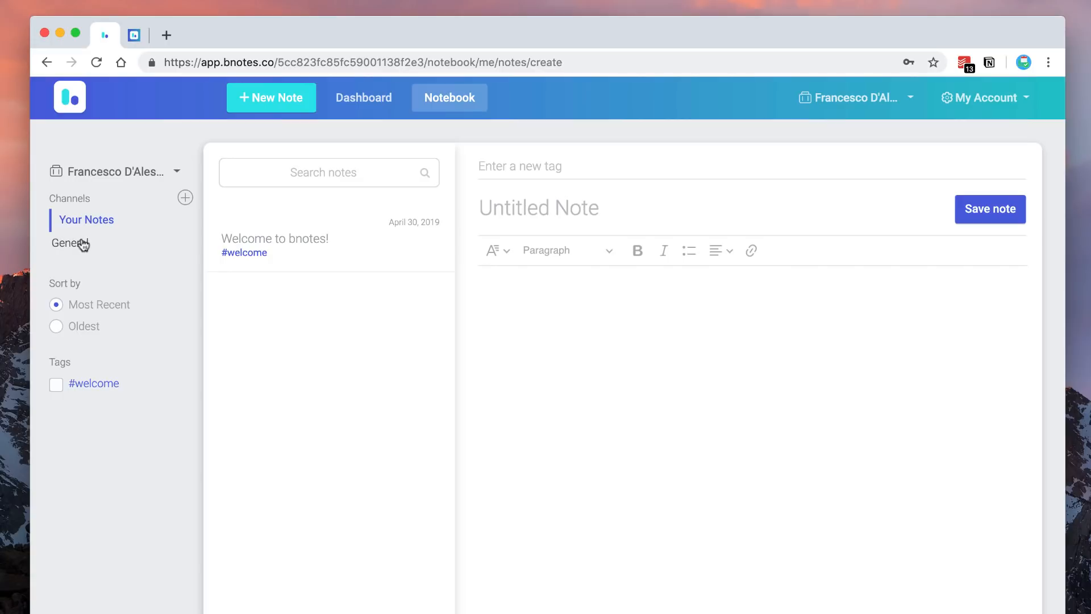
pyautogui.click(68, 243)
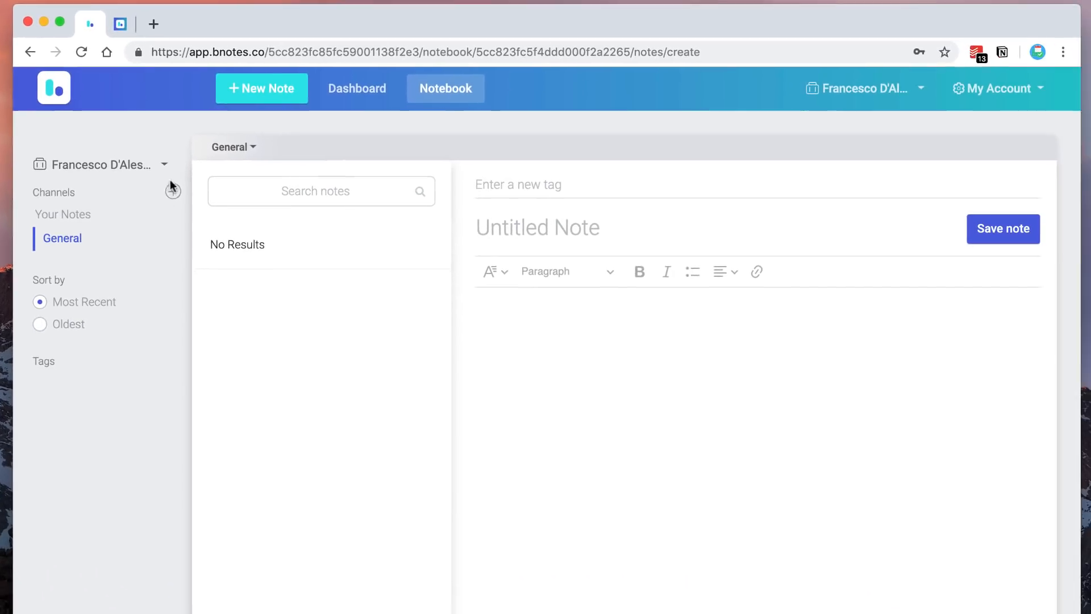
pyautogui.click(71, 214)
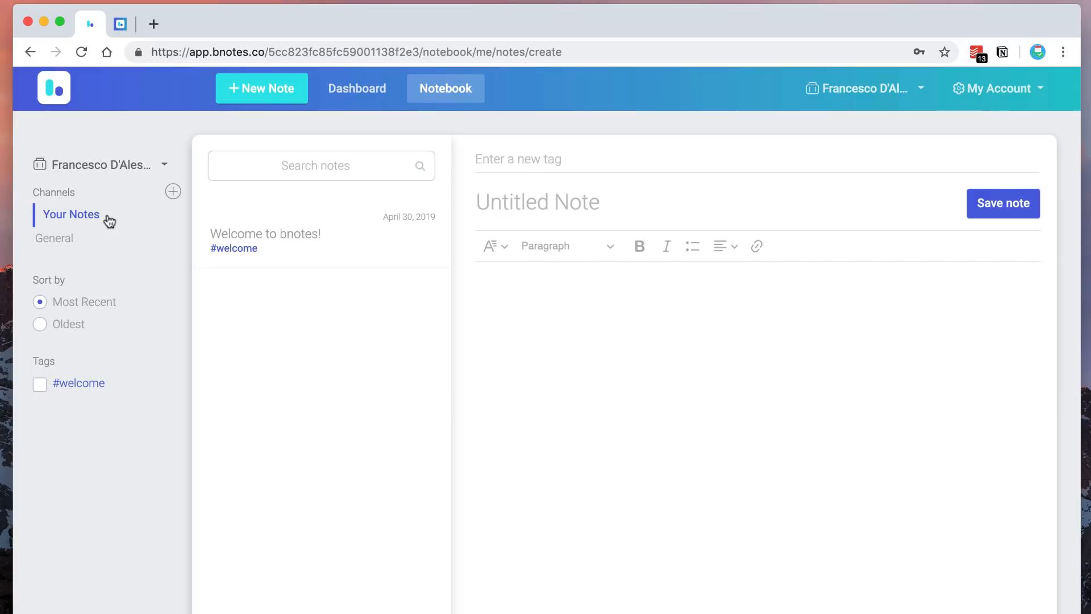
pyautogui.moveTo(327, 430)
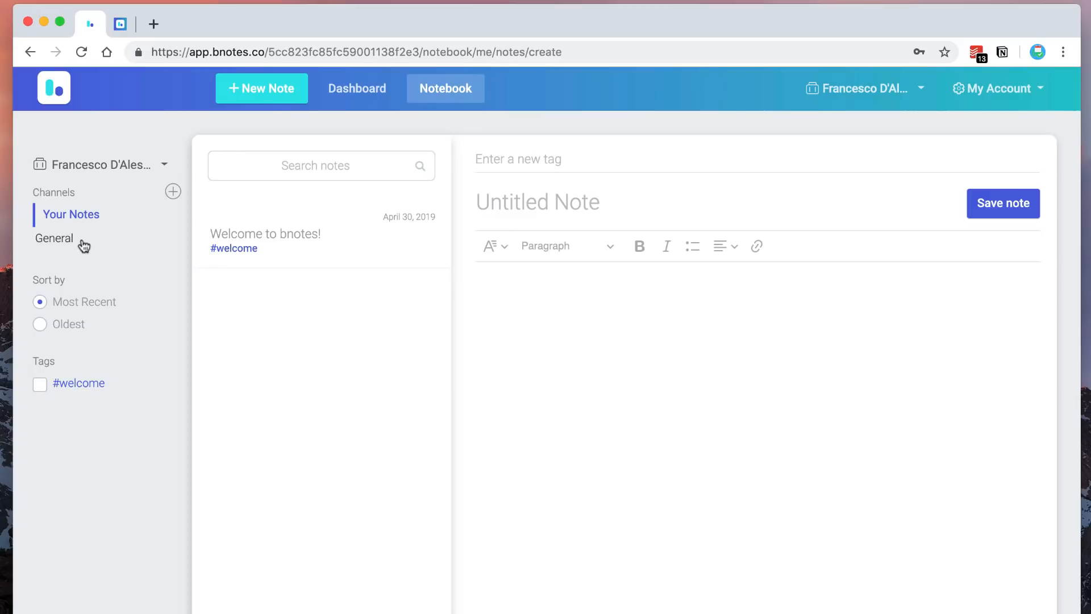
pyautogui.moveTo(88, 245)
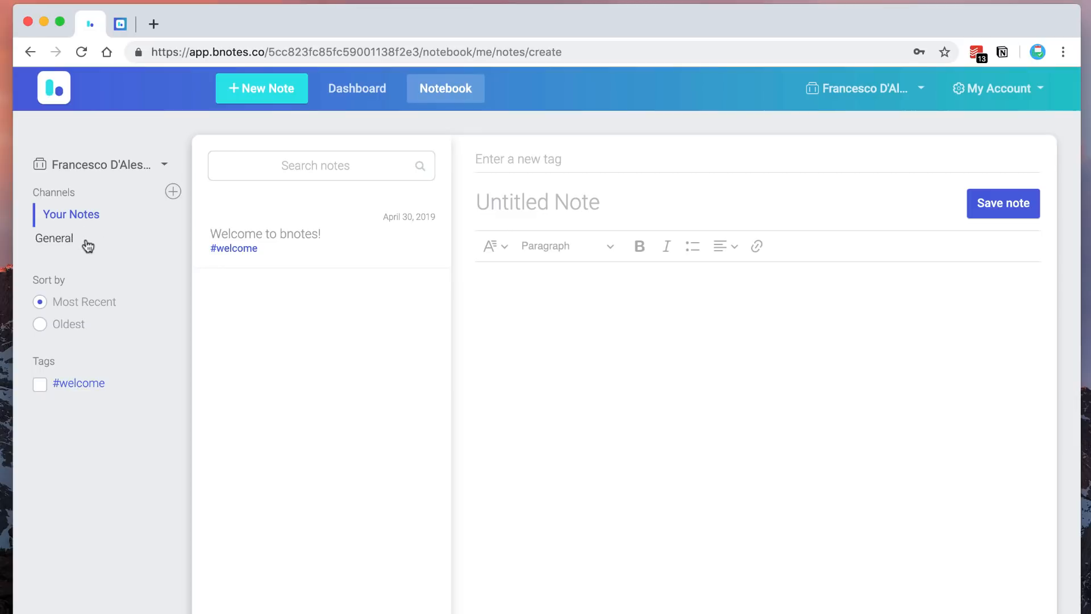
# Step: Start a new channel and begin entering its name 'Marketing'
pyautogui.click(173, 191)
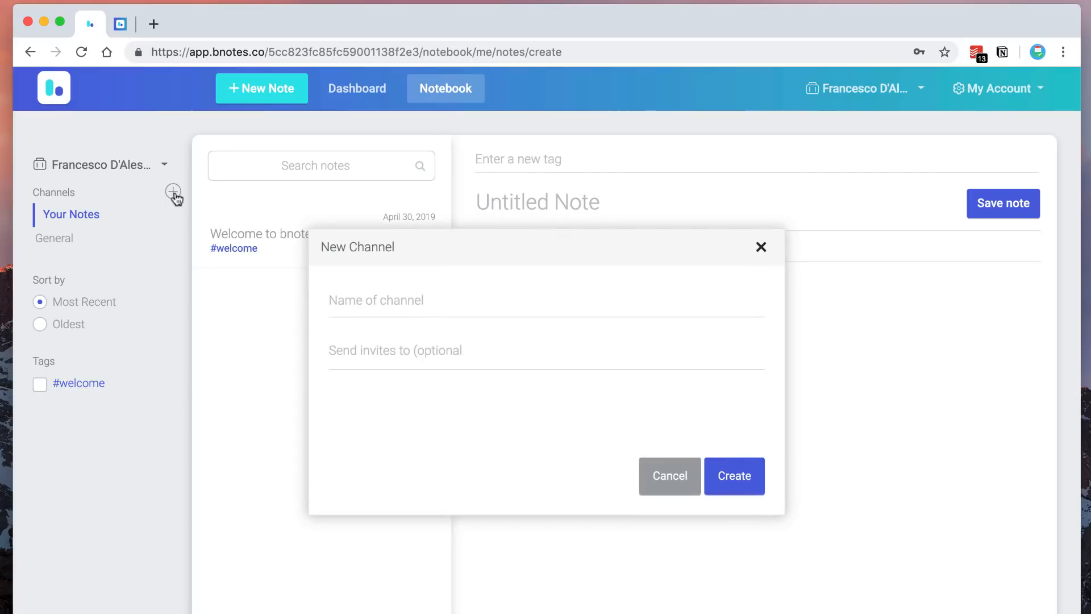
pyautogui.write('Marketing')
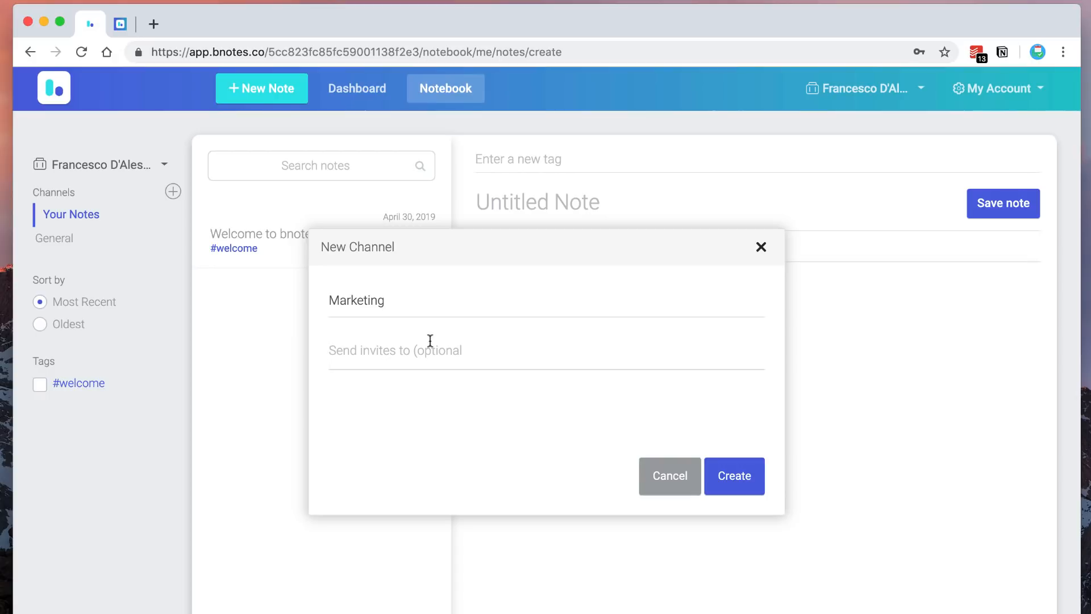
pyautogui.moveTo(702, 492)
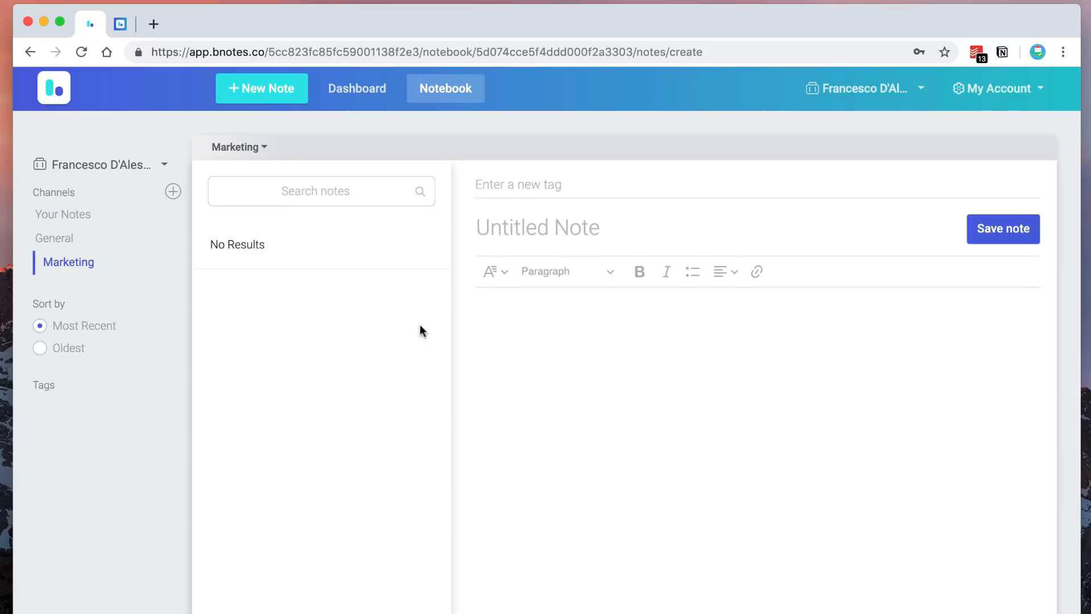
pyautogui.click(239, 146)
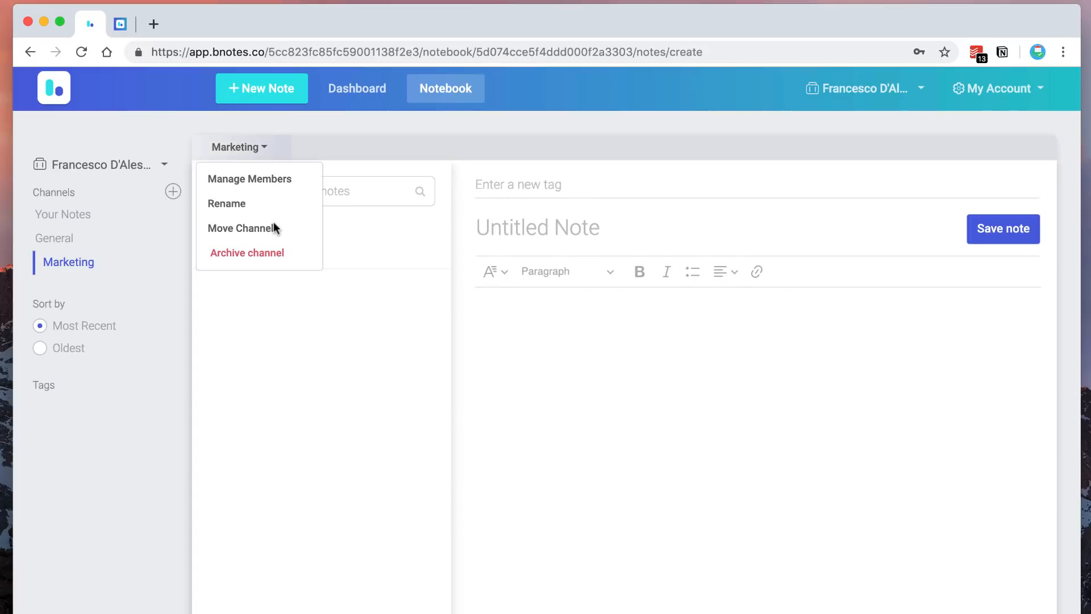
pyautogui.moveTo(254, 175)
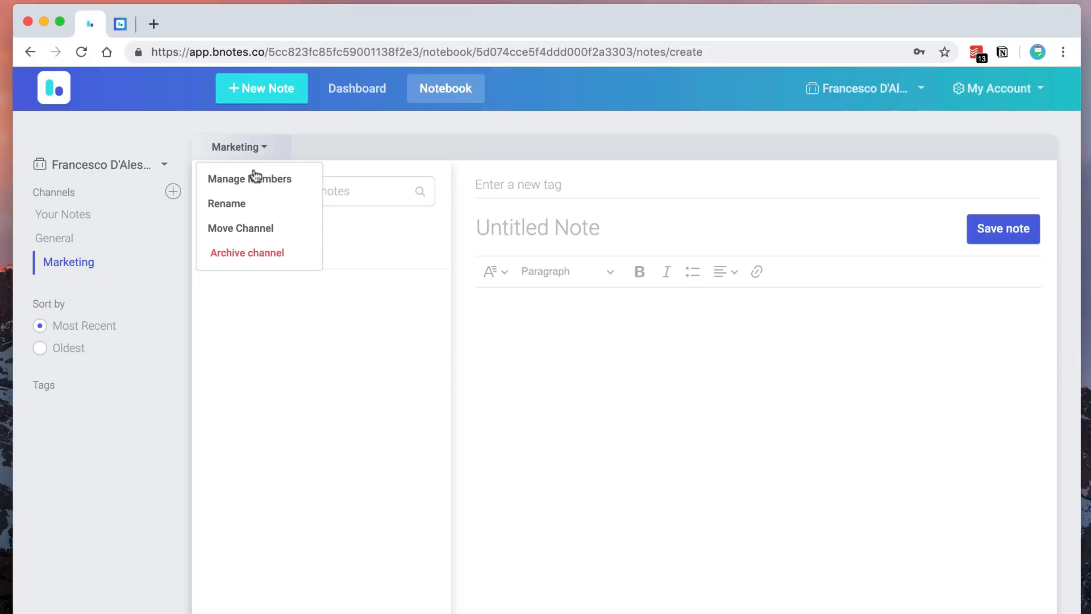
pyautogui.click(329, 399)
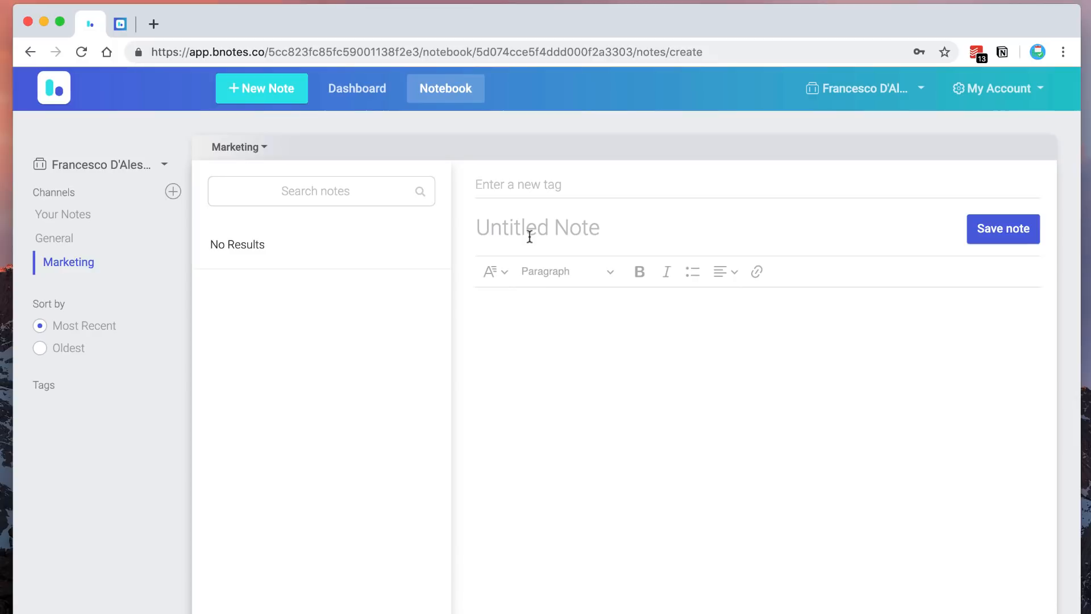
# Step: Title the note 'Best Practices for Blog Posts' and bring up the font list
pyautogui.write('Best Pr')
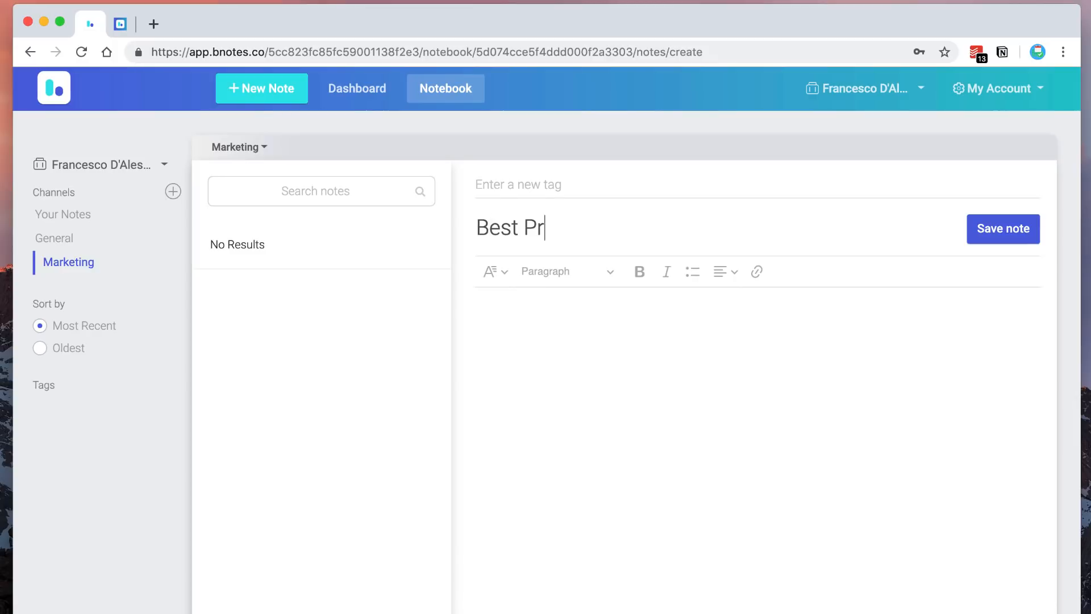
pyautogui.write('actices for Bl')
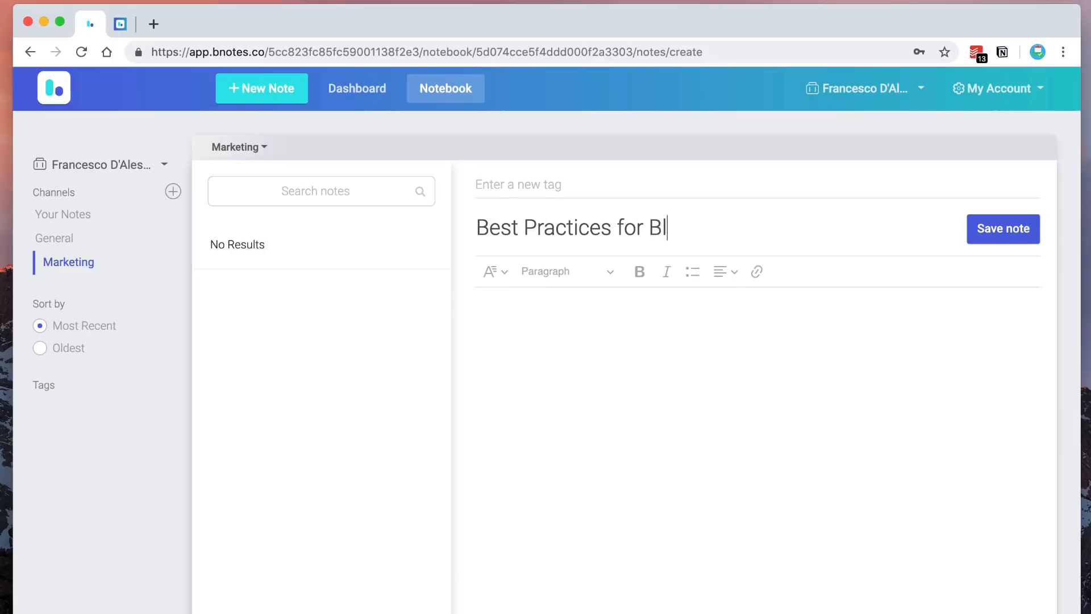
pyautogui.write('og Posts')
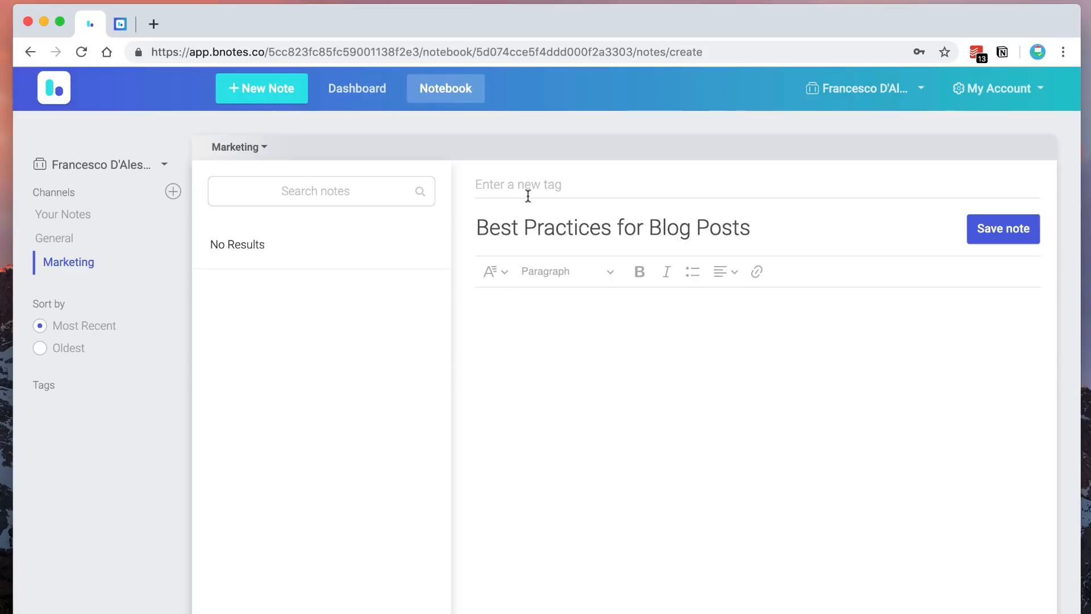
pyautogui.moveTo(521, 193)
pyautogui.write('blog')
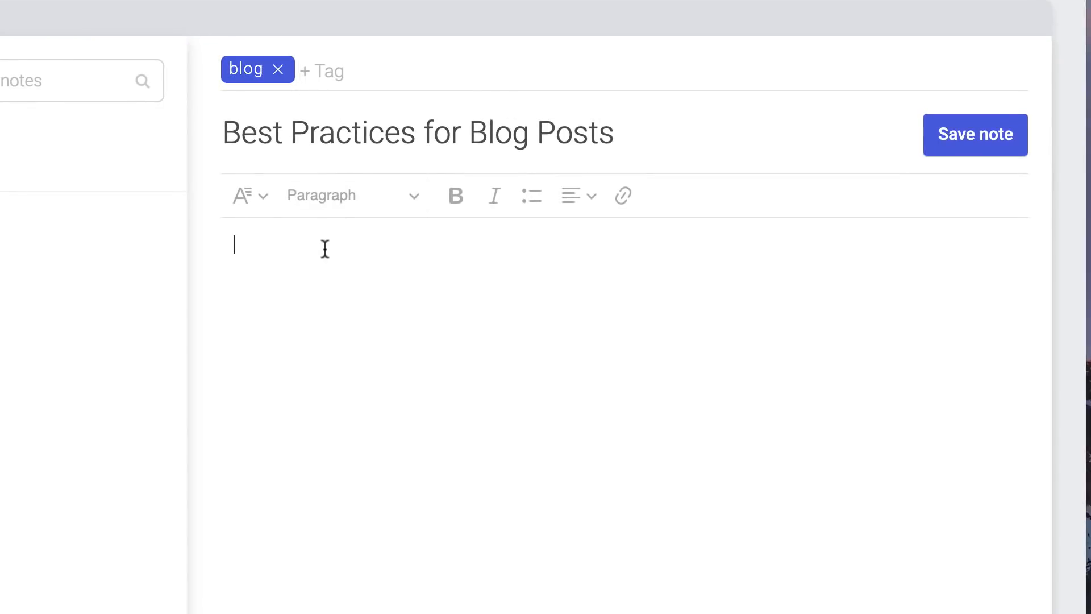
pyautogui.click(247, 195)
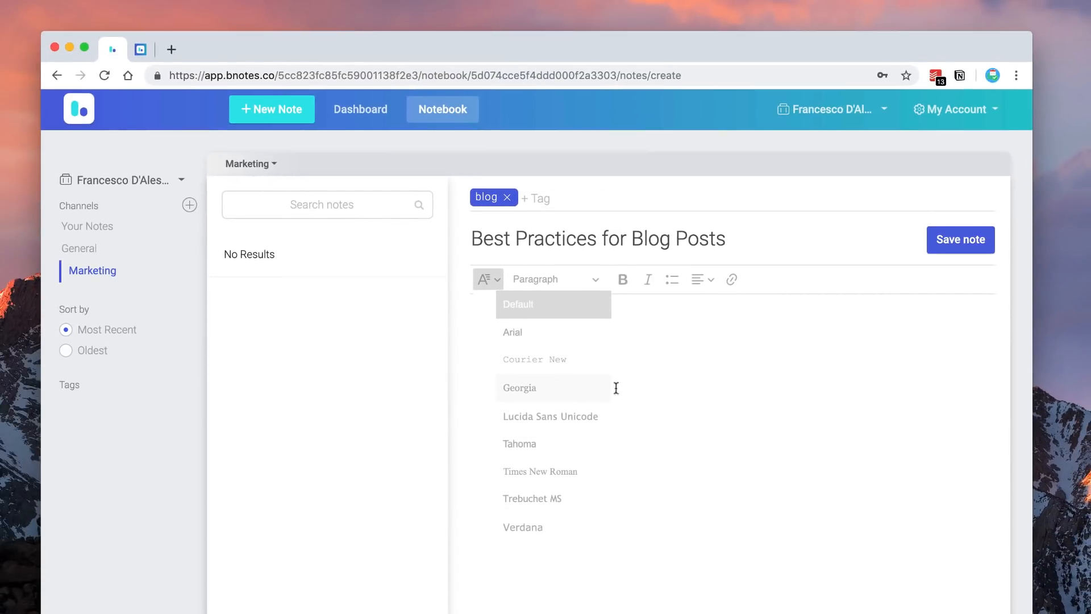
# Step: Explore the toolbar's font and paragraph dropdowns, then save the note into Your Notes
pyautogui.click(534, 283)
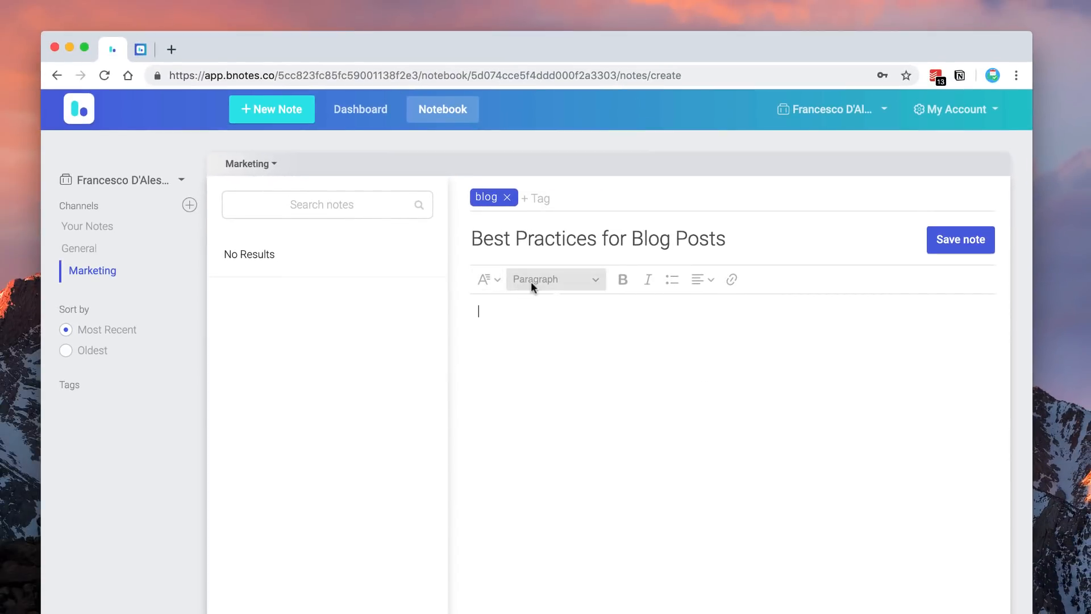
pyautogui.click(556, 279)
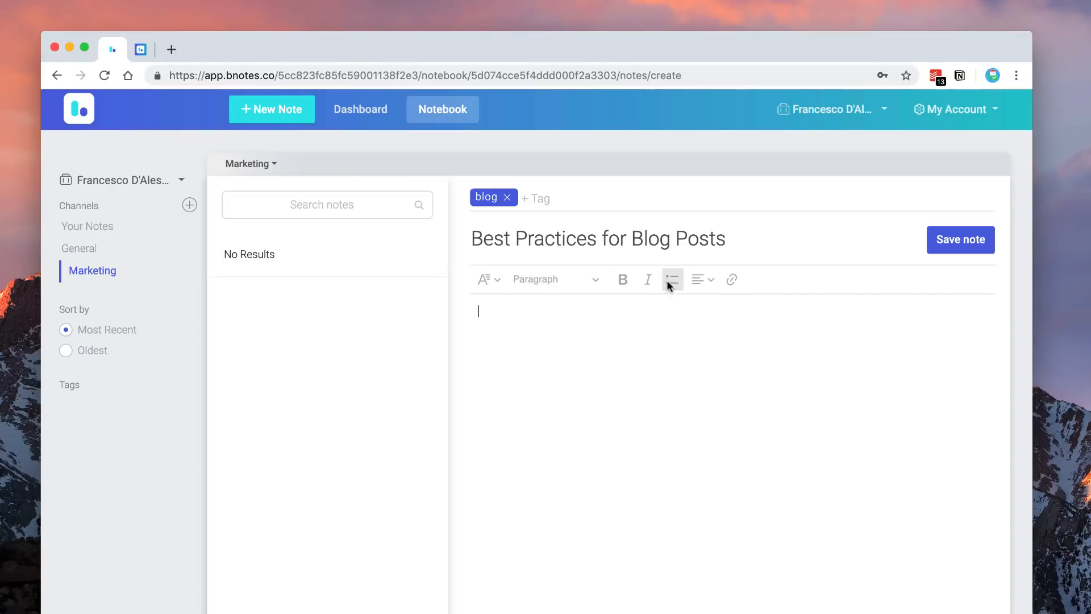
pyautogui.moveTo(700, 295)
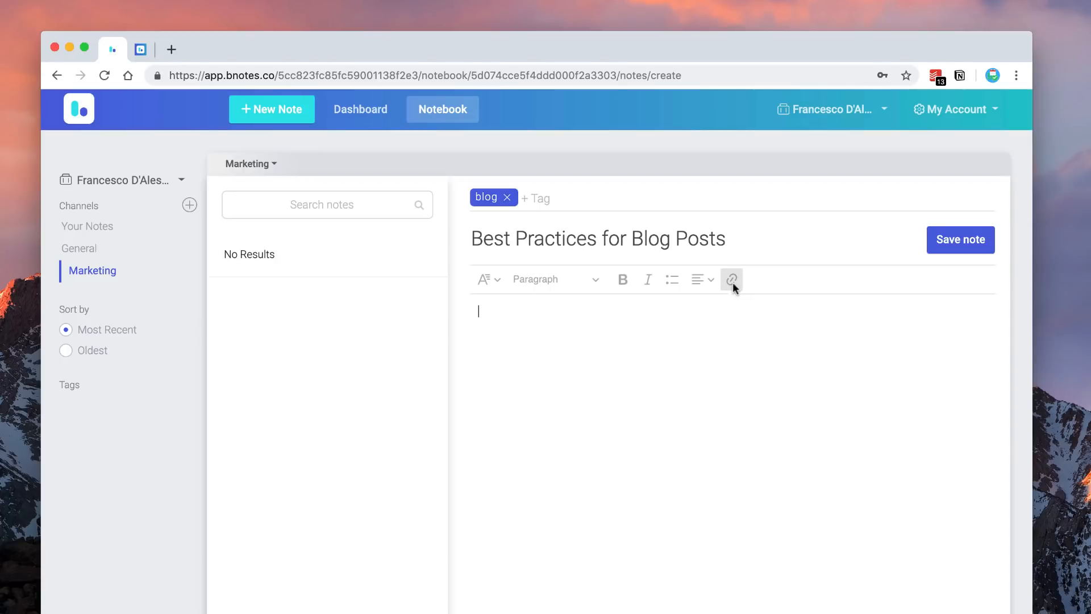
pyautogui.click(960, 239)
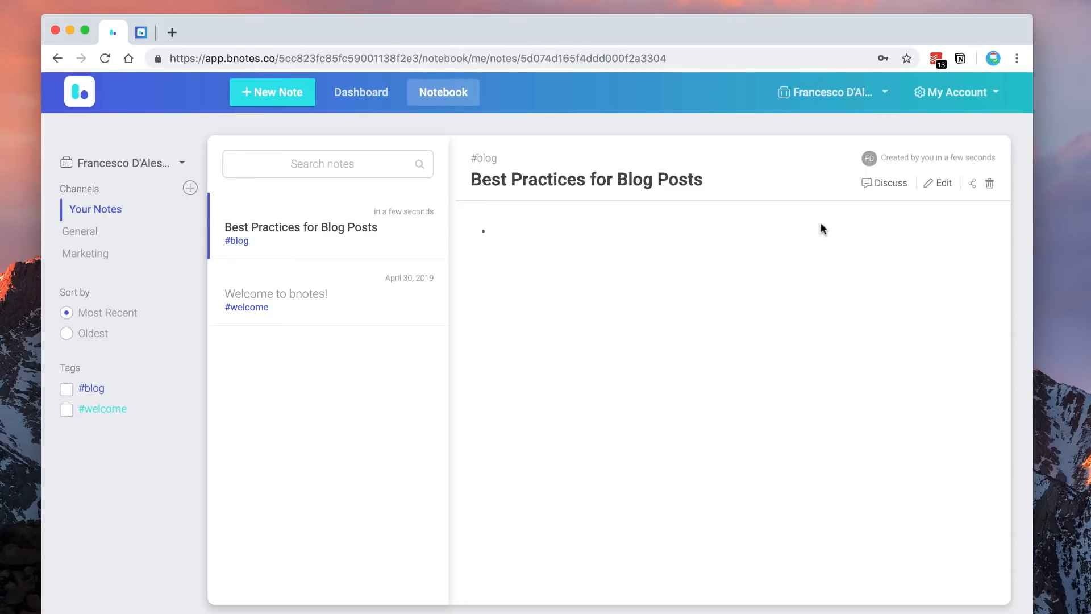
pyautogui.moveTo(775, 262)
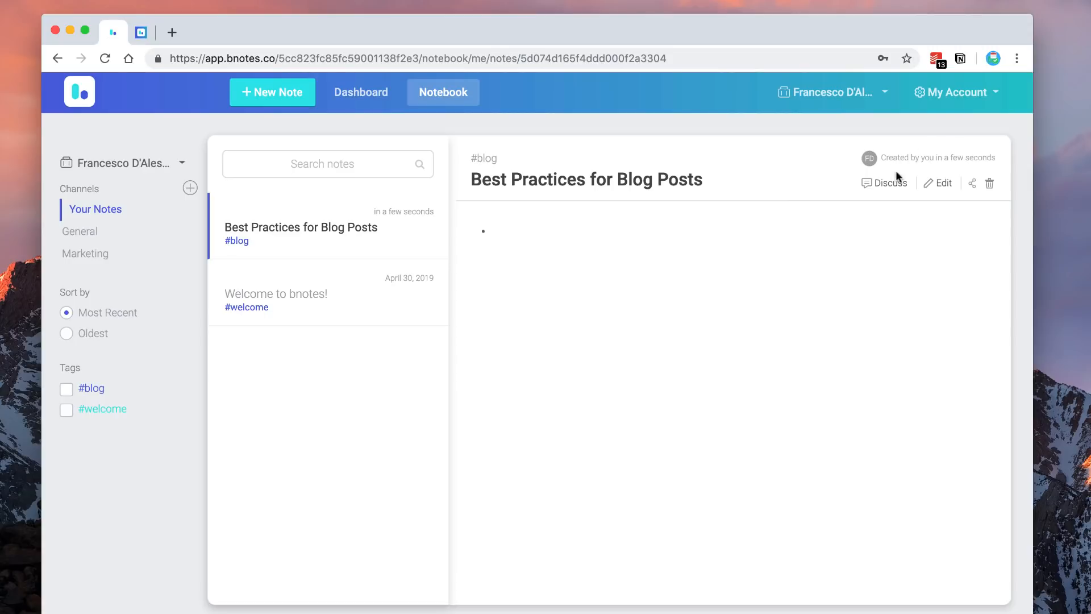
# Step: Bring up the Discuss panel for the saved Best Practices for Blog Posts note
pyautogui.click(884, 182)
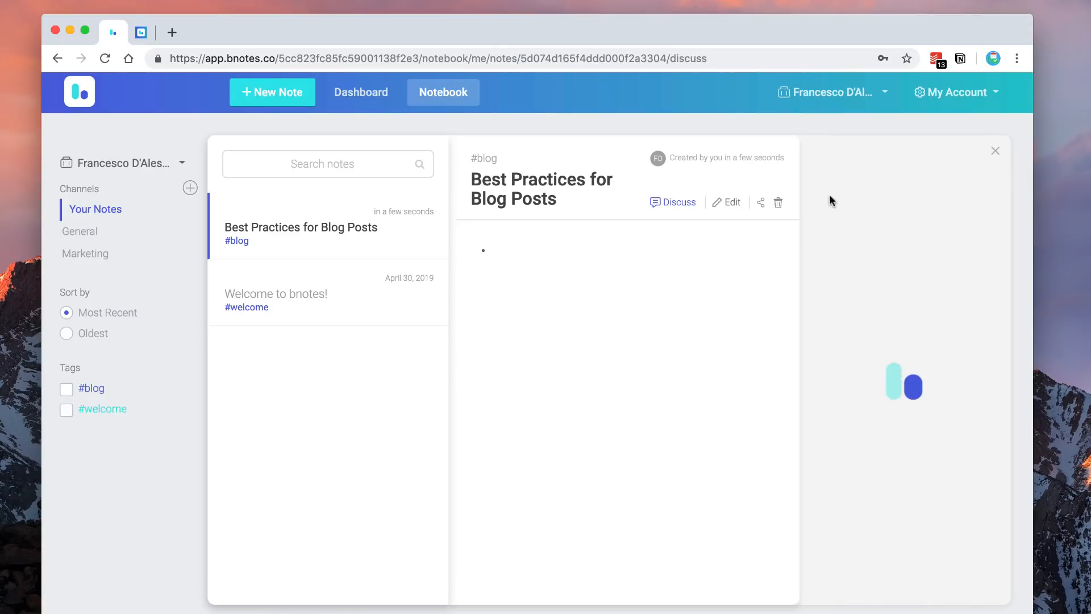
# Step: Review the empty discussion and show the note's sharing options
pyautogui.click(673, 203)
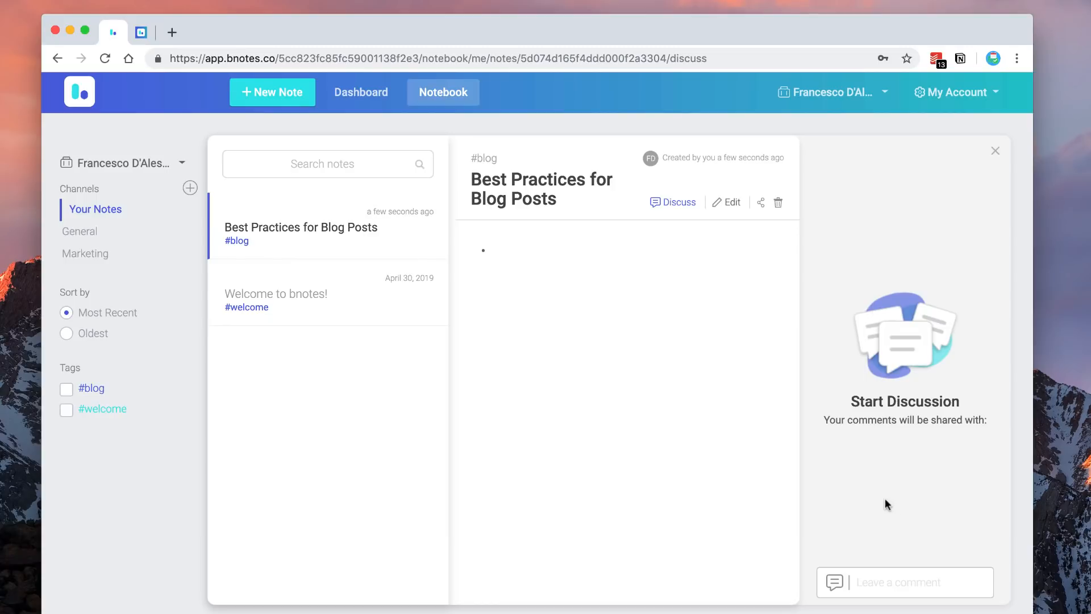
pyautogui.moveTo(845, 594)
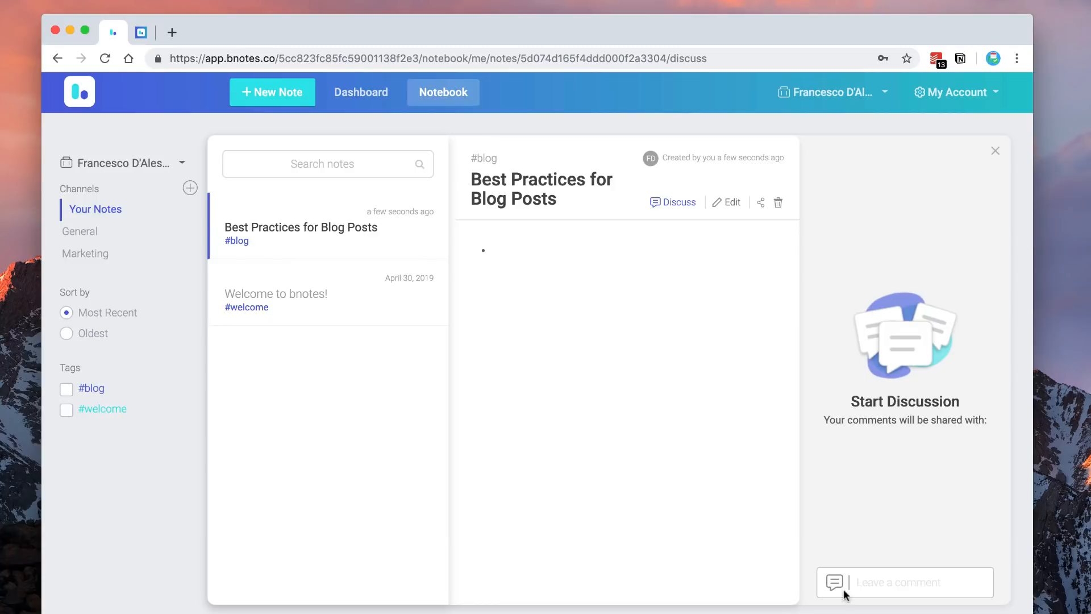
pyautogui.moveTo(988, 569)
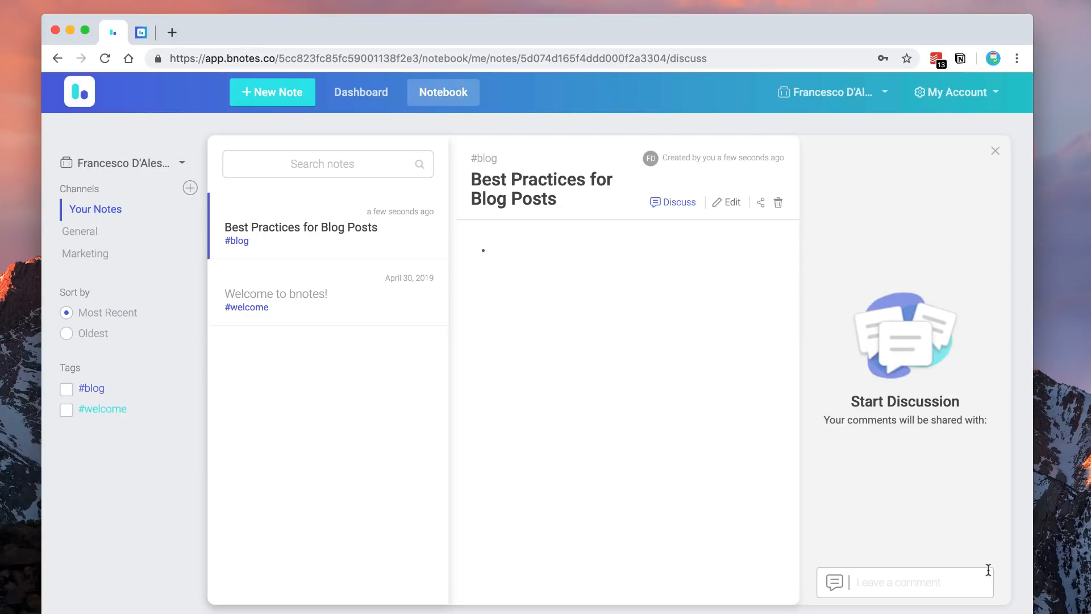
pyautogui.click(761, 202)
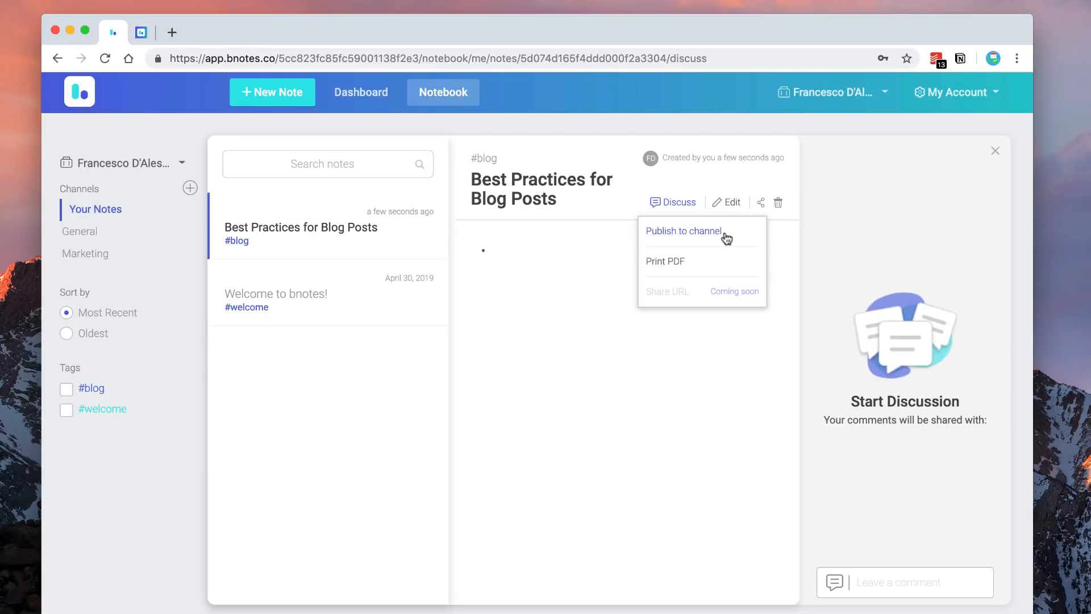
# Step: Choose General as the publish-to channel with view-only permissions, then close the dialog
pyautogui.click(683, 231)
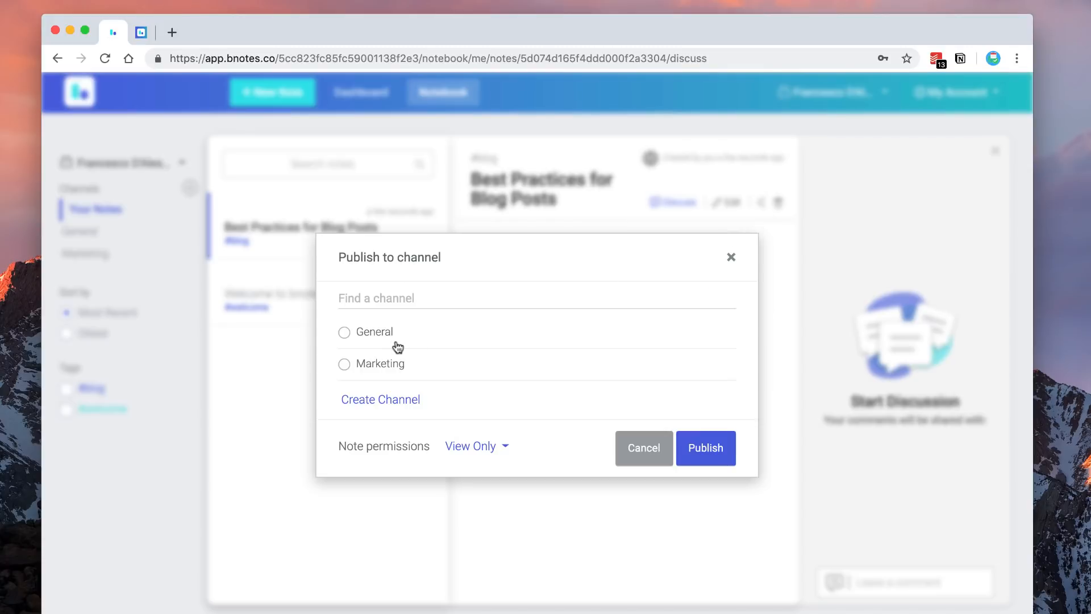
pyautogui.click(344, 332)
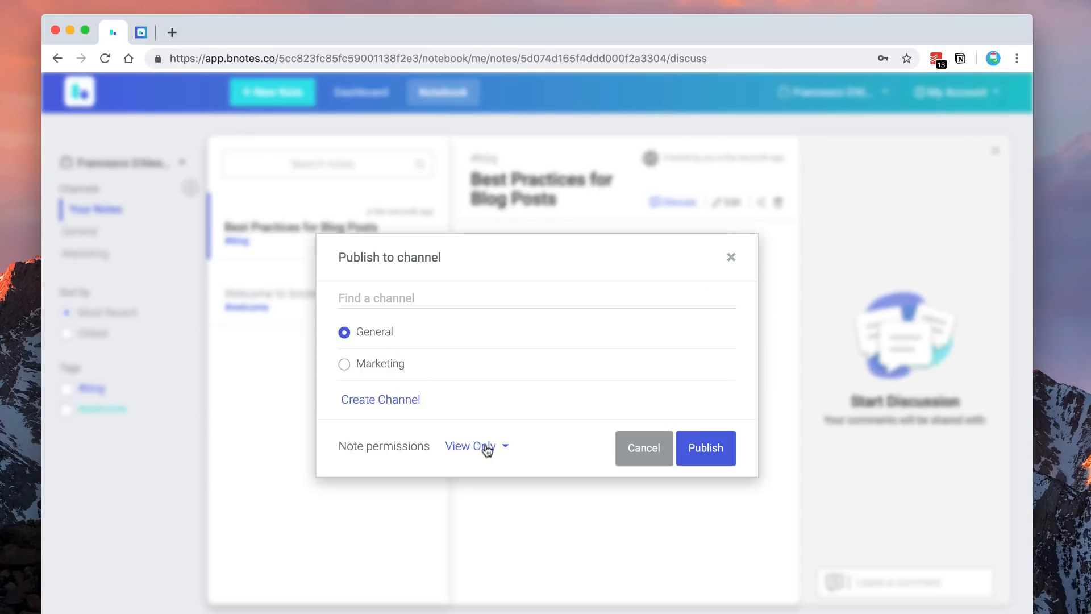
pyautogui.moveTo(698, 265)
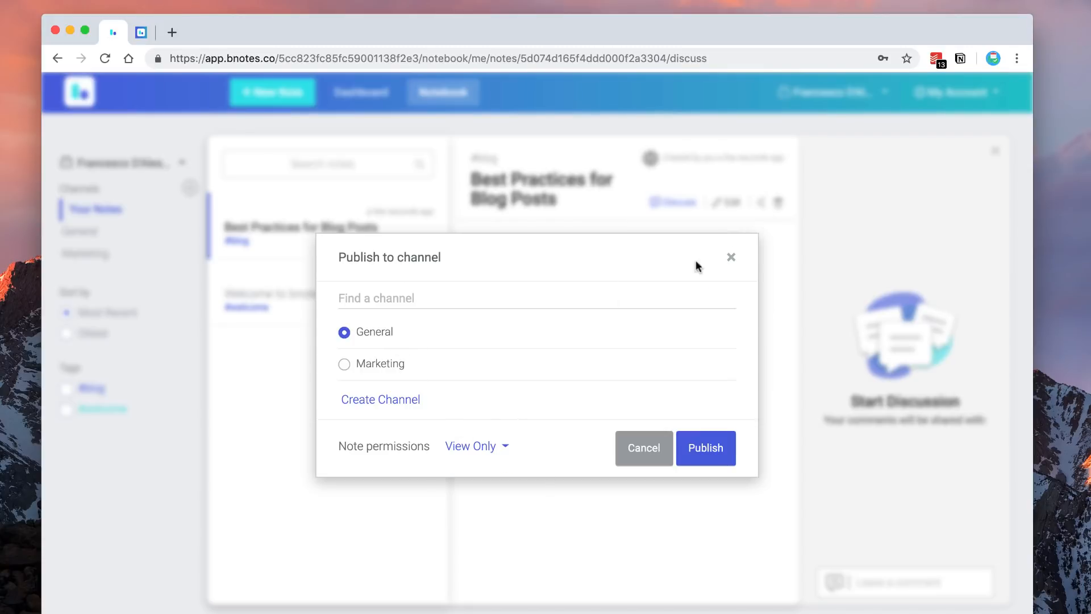
pyautogui.click(732, 257)
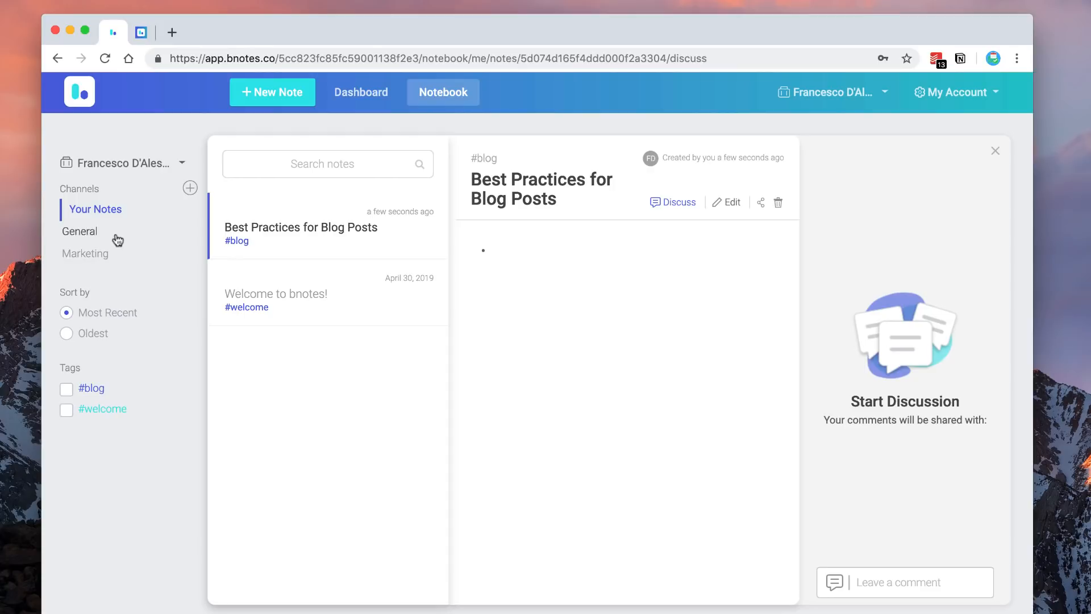
# Step: Check the empty General and Marketing channels, then return to Your Notes
pyautogui.click(79, 231)
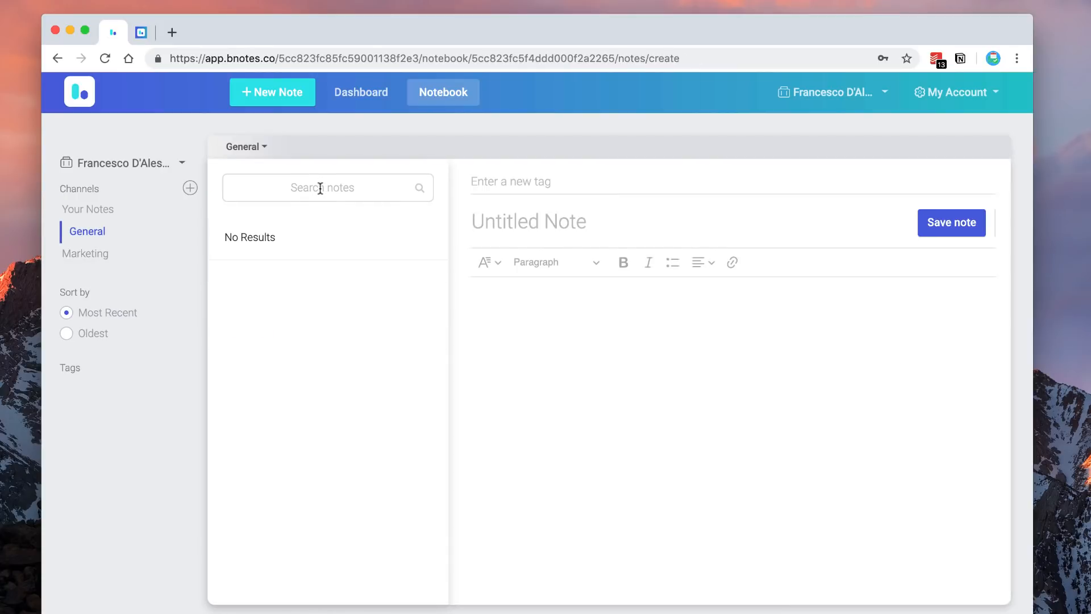
pyautogui.click(85, 253)
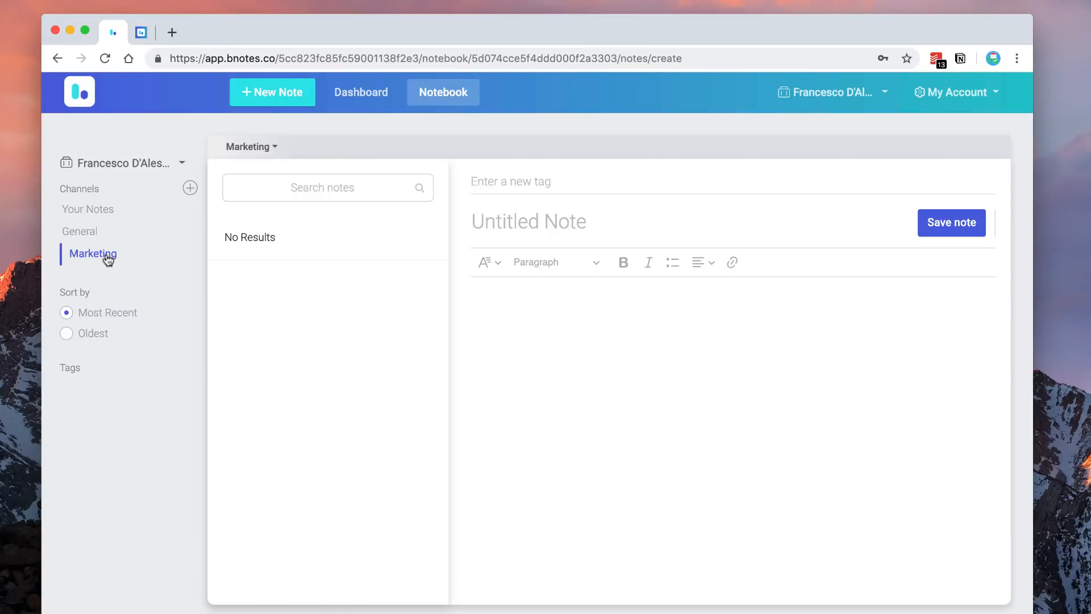
pyautogui.moveTo(159, 259)
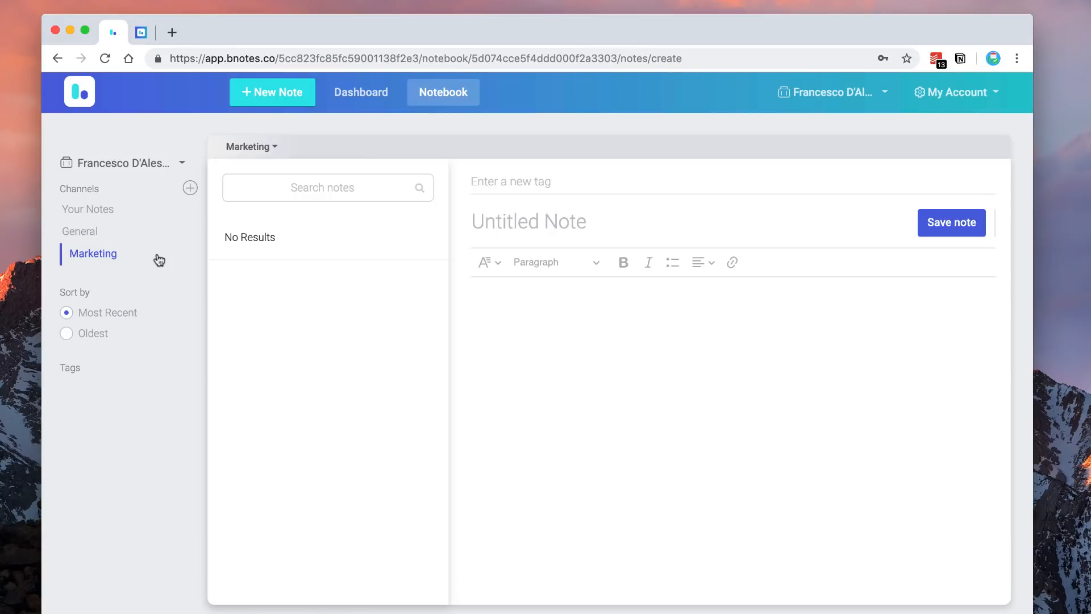
pyautogui.click(88, 210)
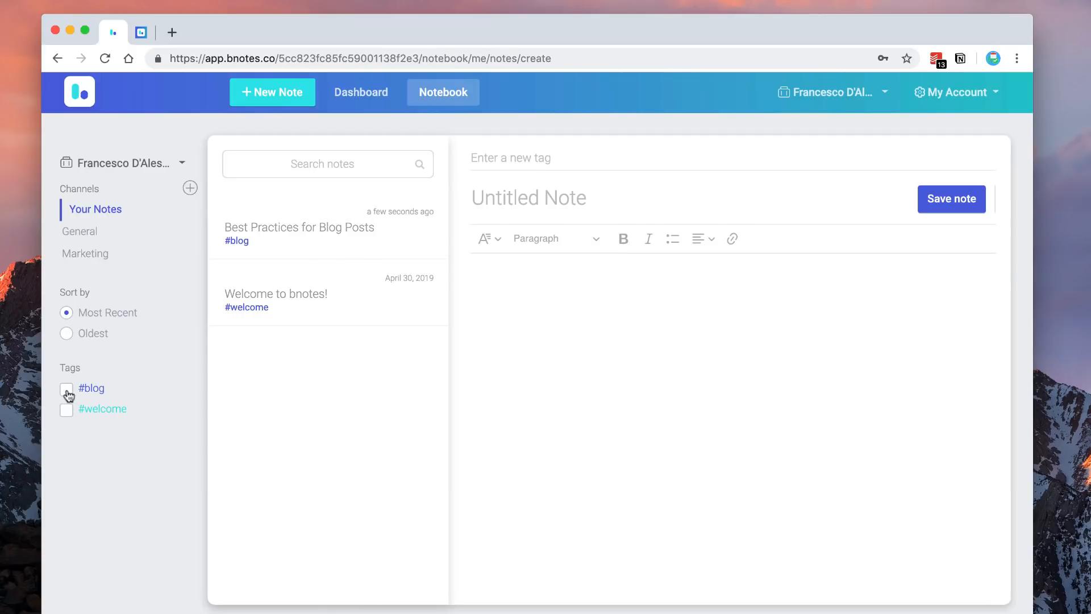
# Step: Filter notes by the blog tag, then go to the dashboard's Recent Notes list
pyautogui.click(66, 408)
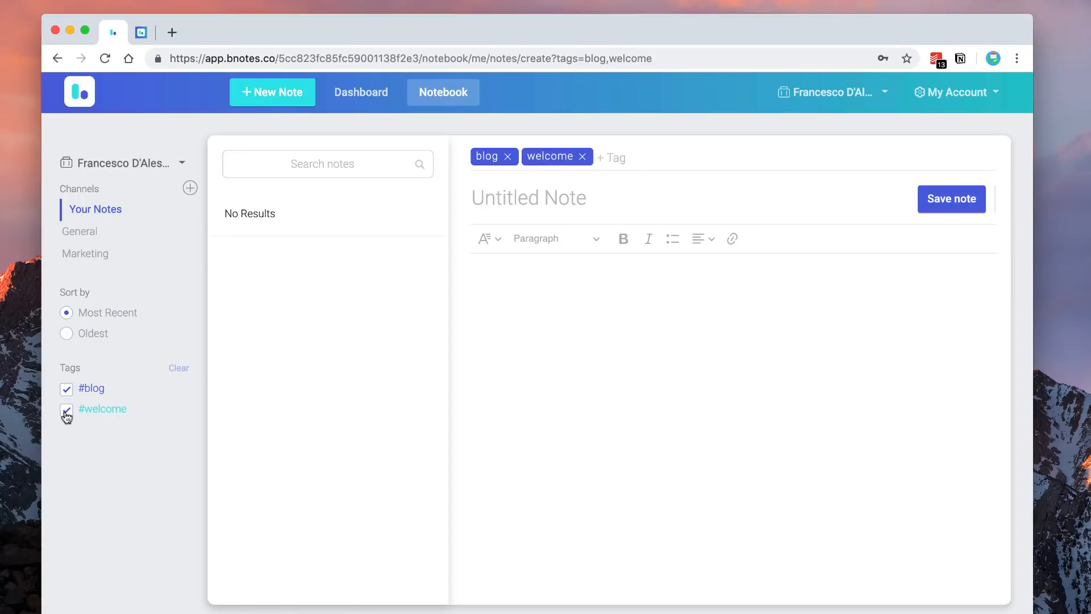
pyautogui.moveTo(66, 323)
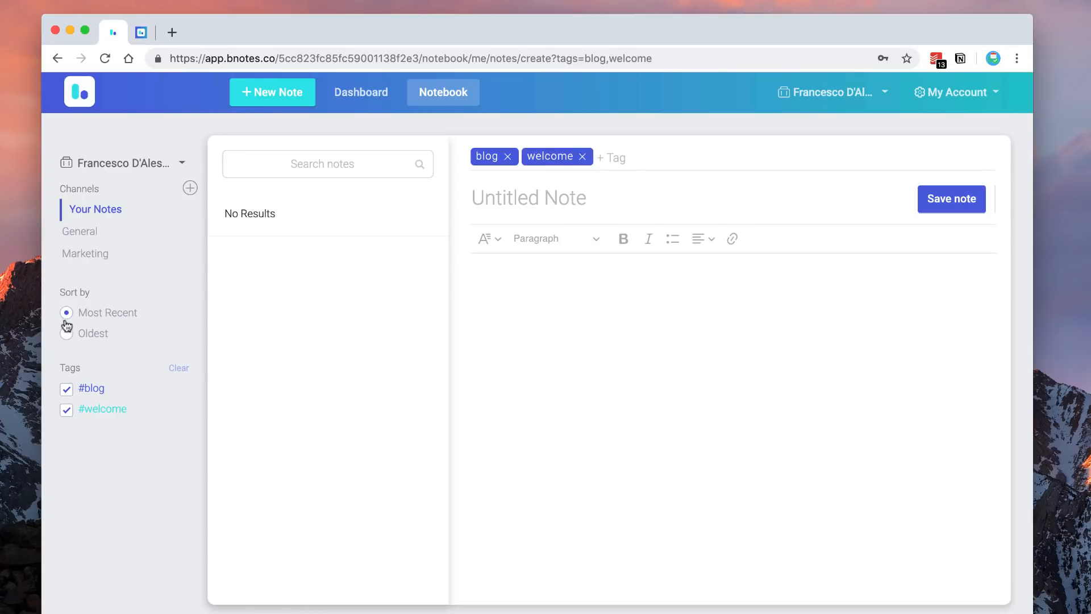
pyautogui.moveTo(60, 349)
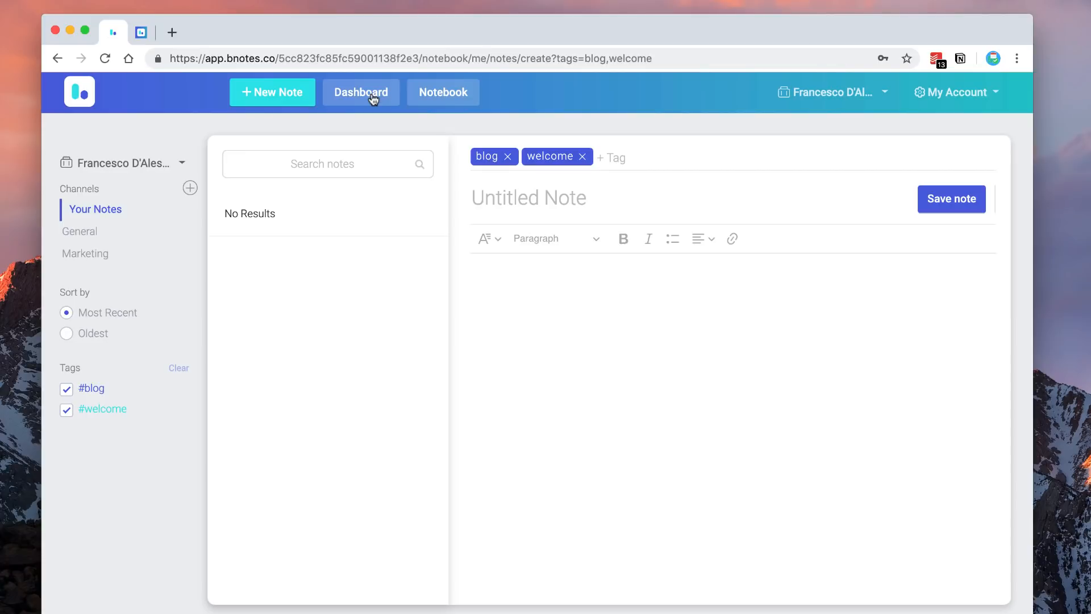
pyautogui.click(361, 92)
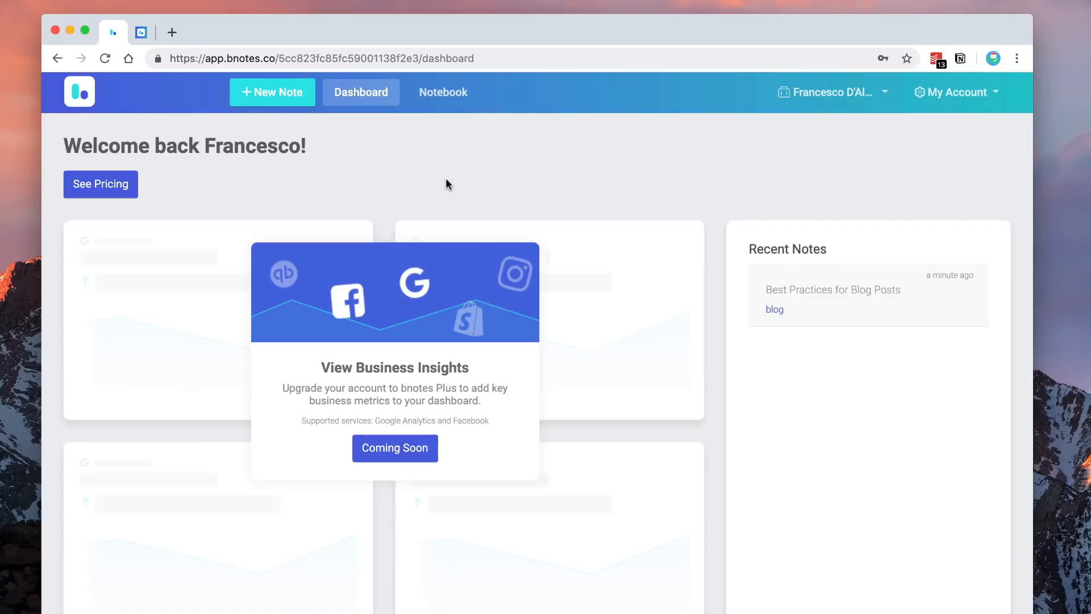
pyautogui.moveTo(420, 434)
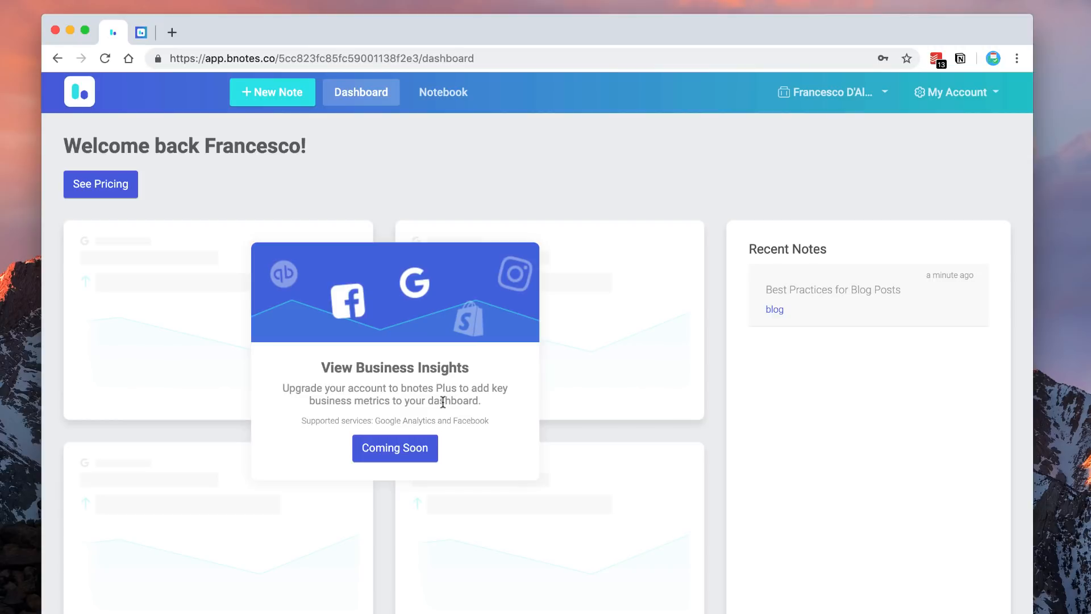
pyautogui.moveTo(415, 418)
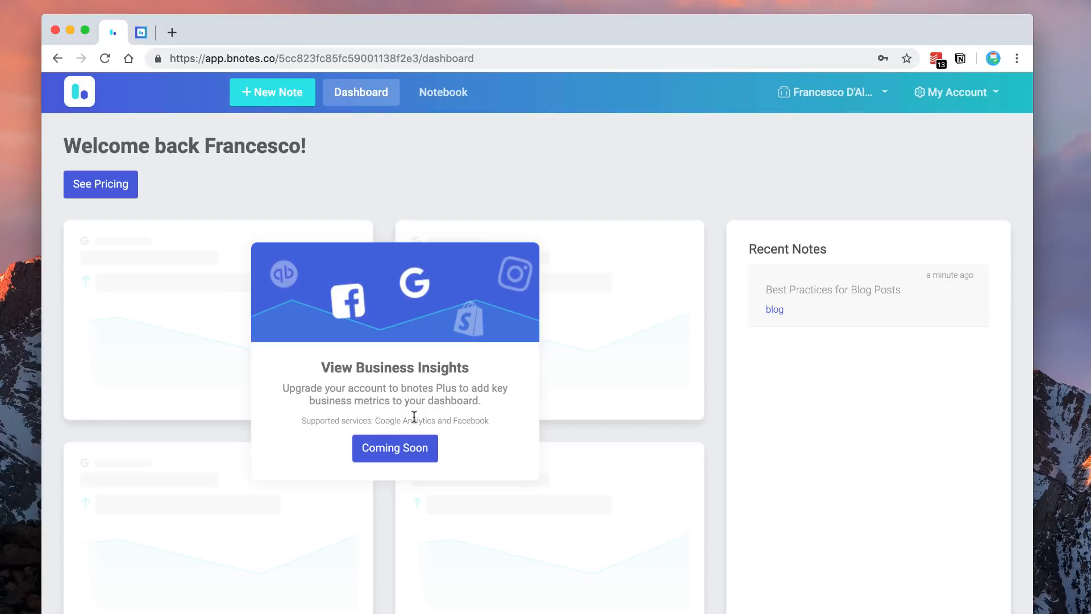
pyautogui.moveTo(409, 275)
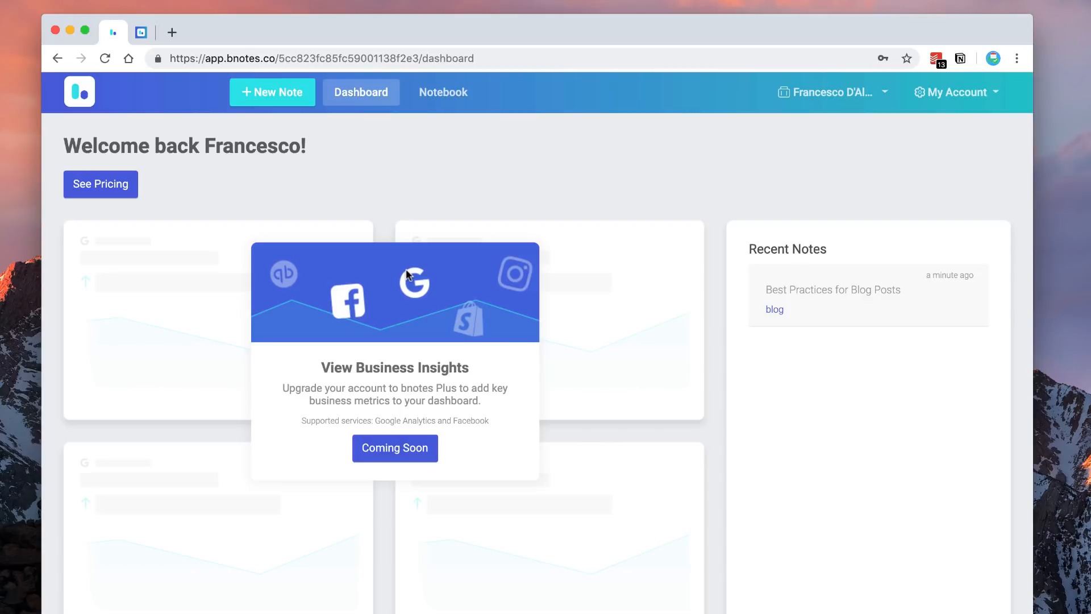
pyautogui.moveTo(431, 105)
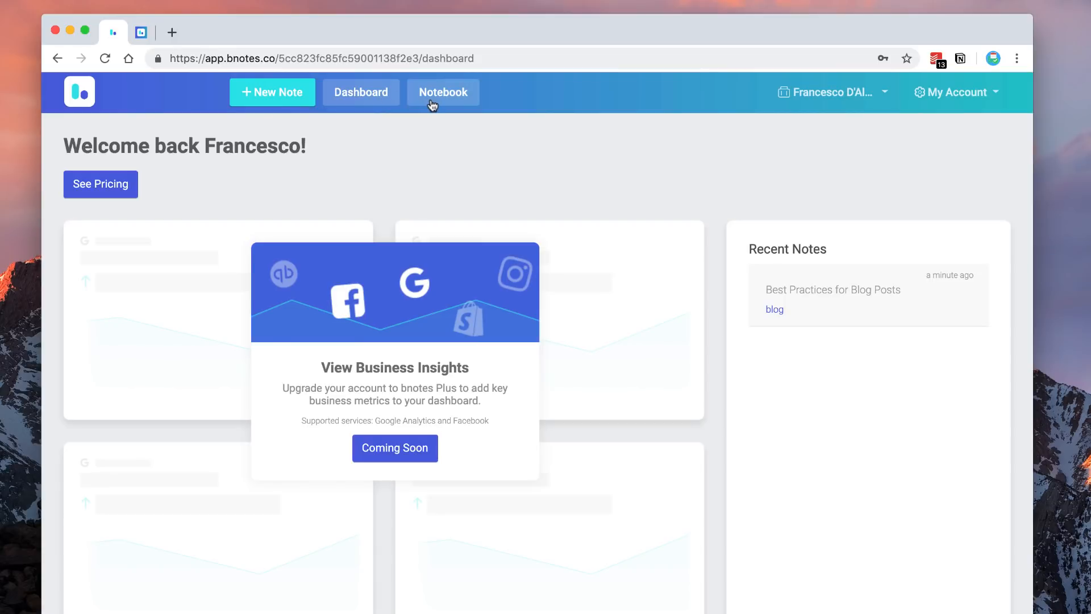
# Step: Go back to the notebook with both saved notes and start a new blank note
pyautogui.click(273, 92)
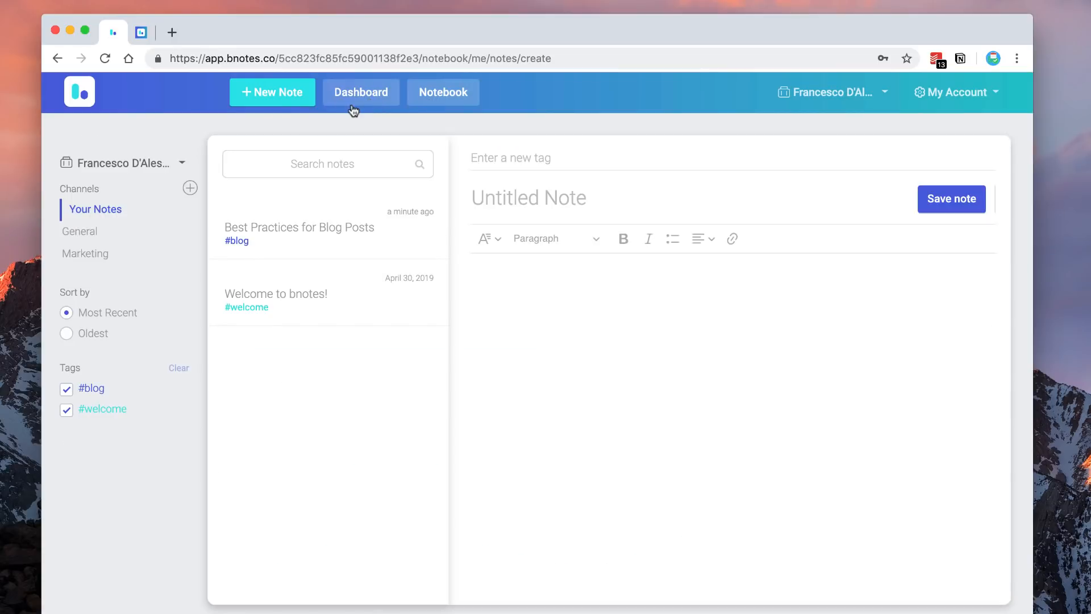
pyautogui.moveTo(287, 99)
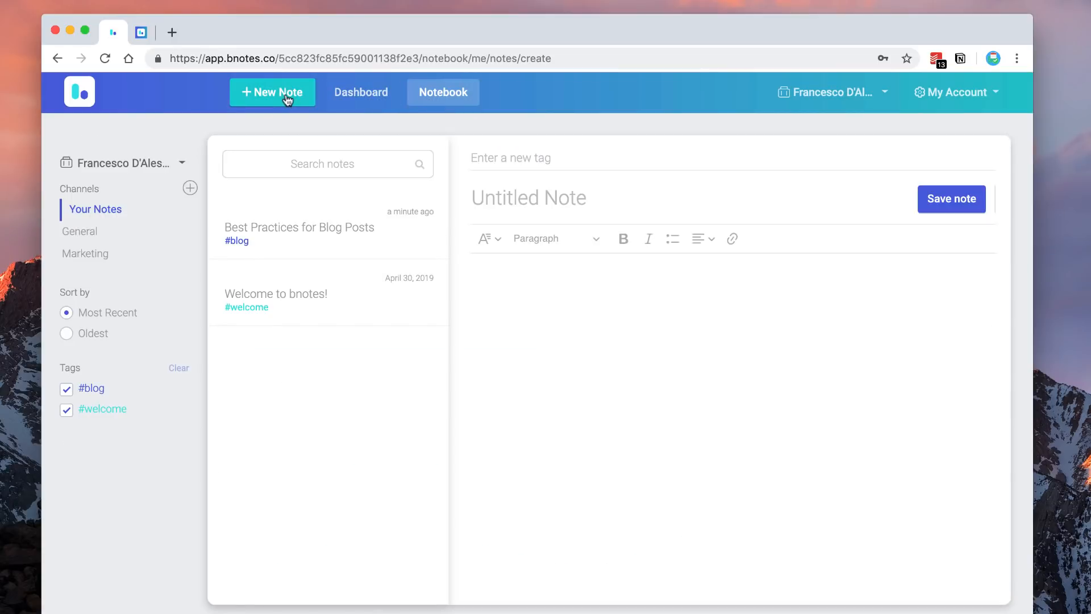
pyautogui.click(955, 92)
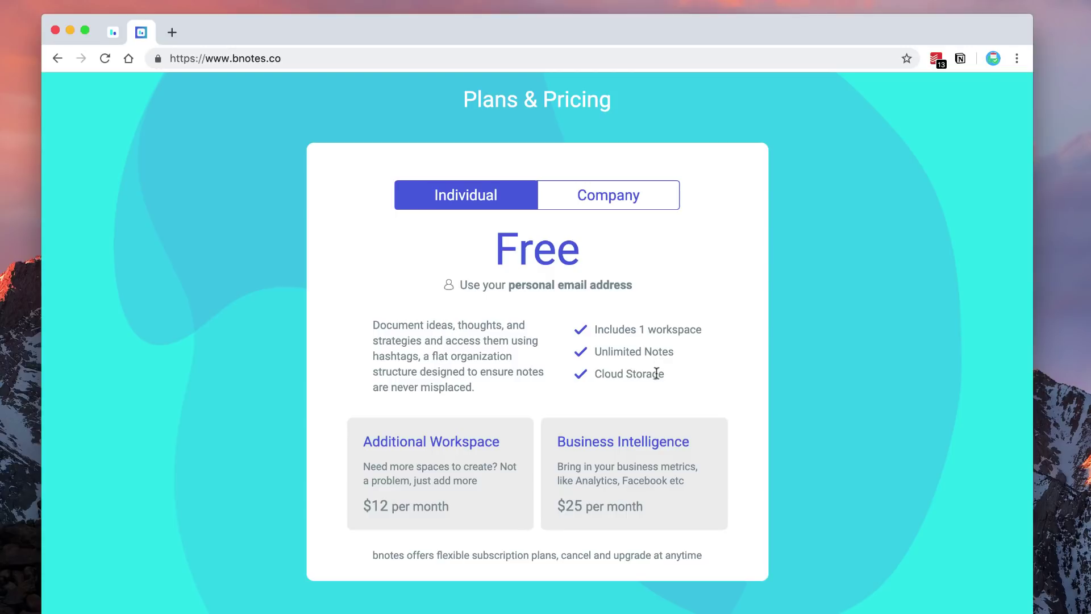
pyautogui.moveTo(434, 507)
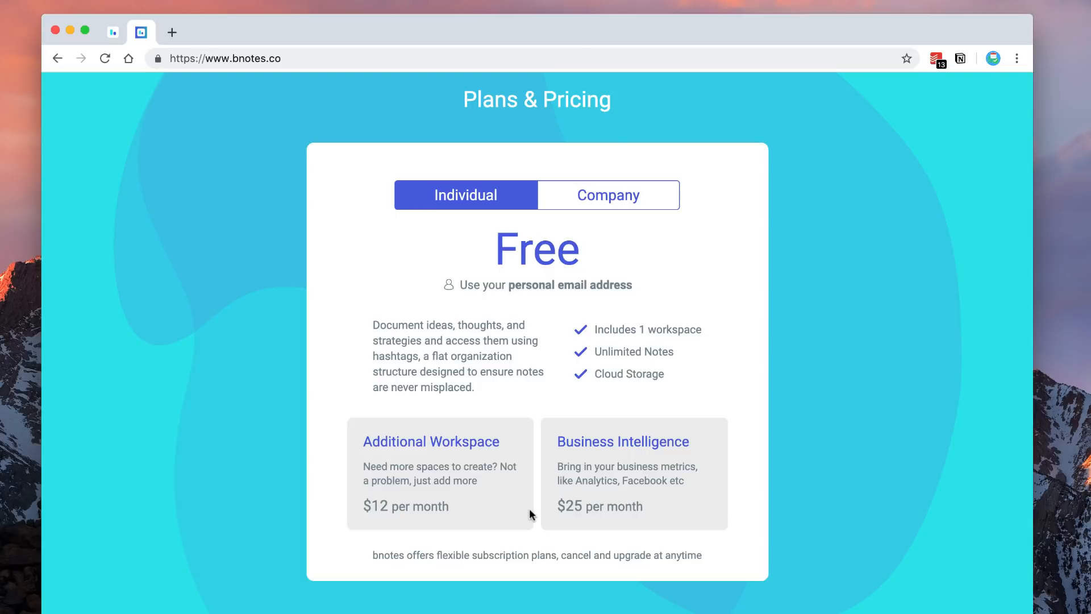
pyautogui.moveTo(613, 187)
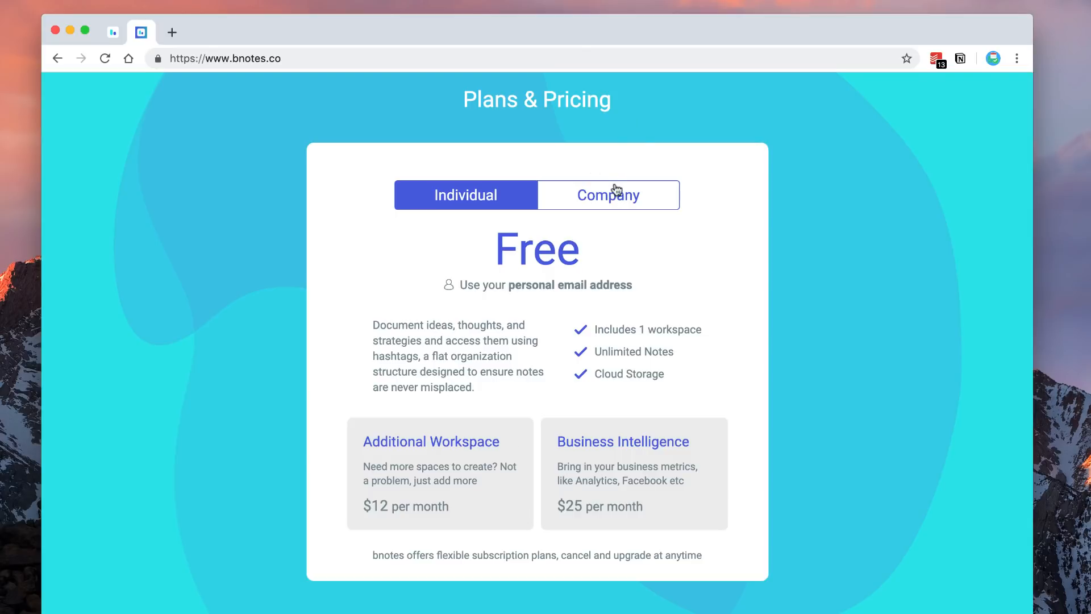
pyautogui.moveTo(608, 196)
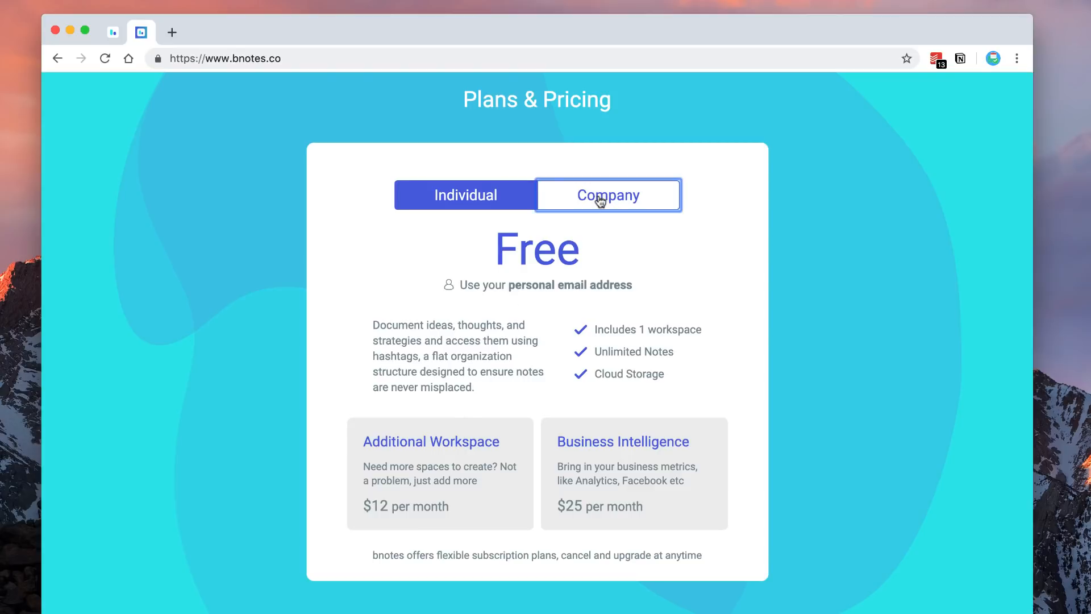
# Step: Compare the free Individual plan with the $12/mo unlimited-user Company plan, ending on Company
pyautogui.click(607, 195)
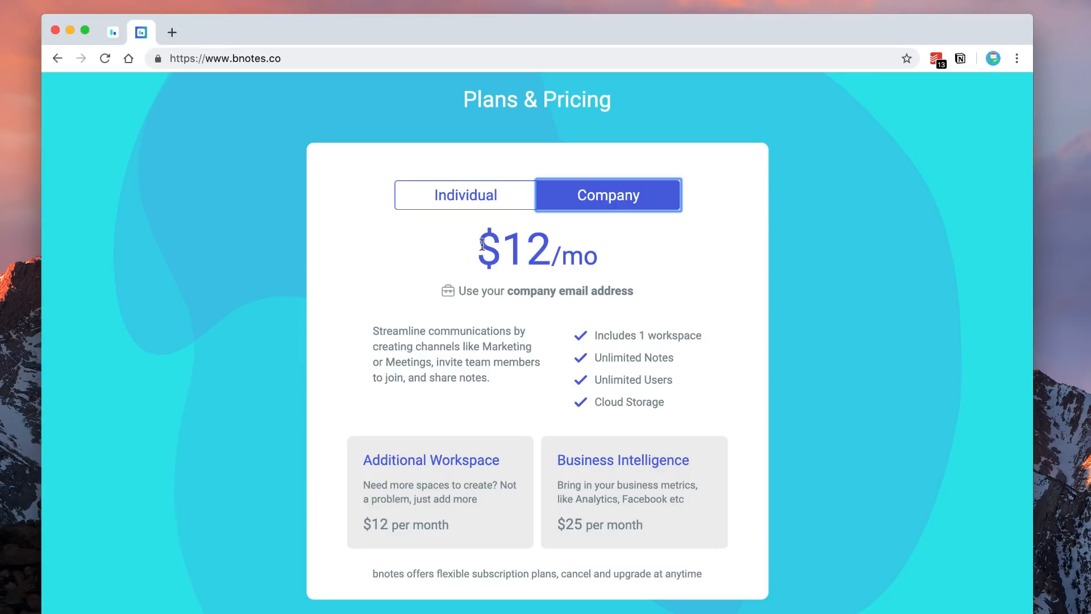
pyautogui.moveTo(557, 250)
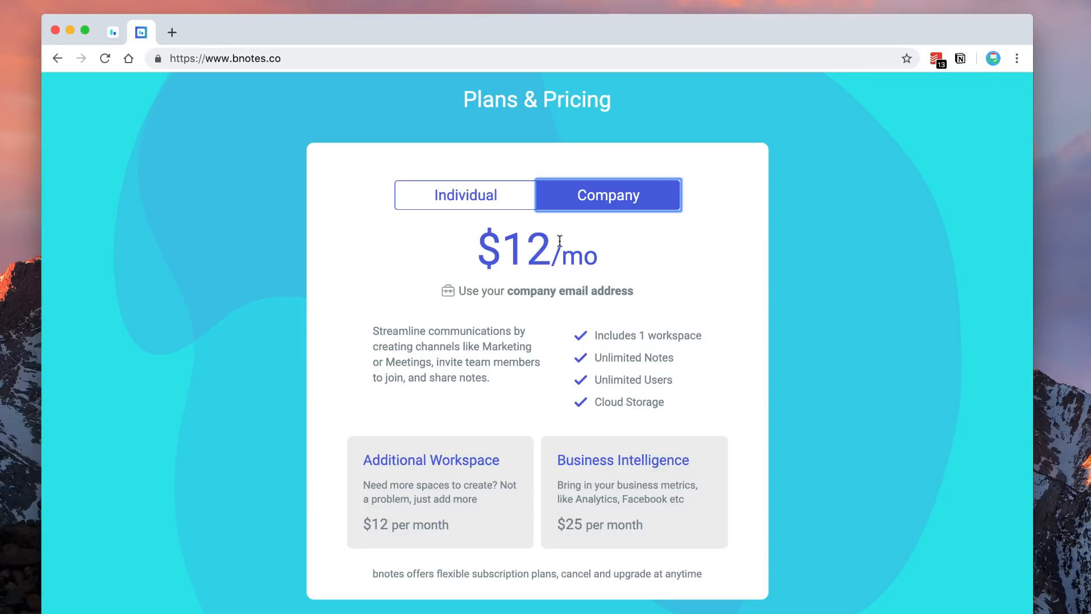
pyautogui.click(466, 195)
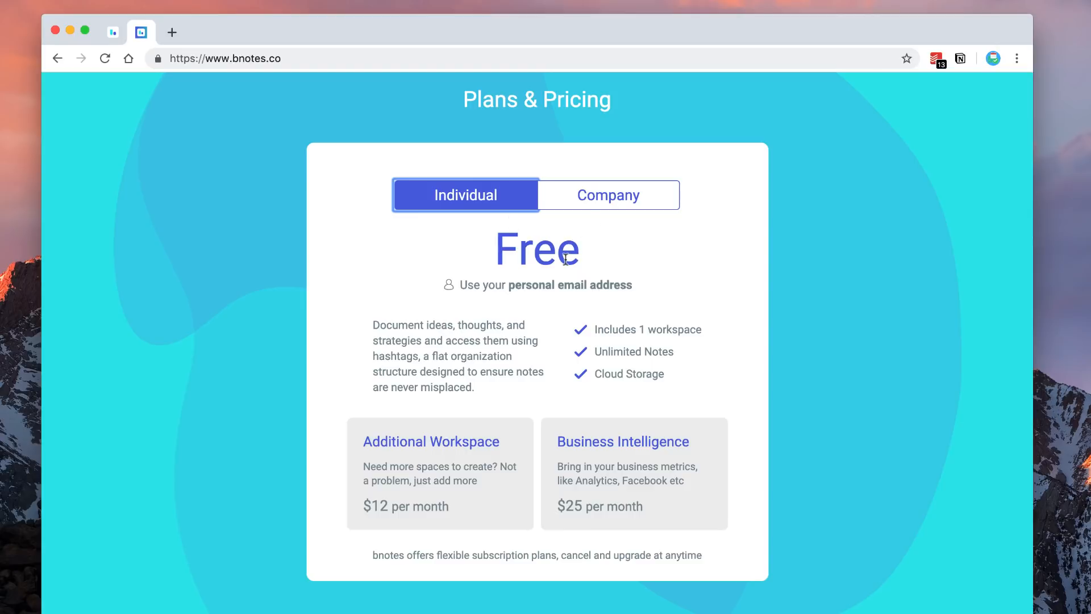
pyautogui.click(607, 194)
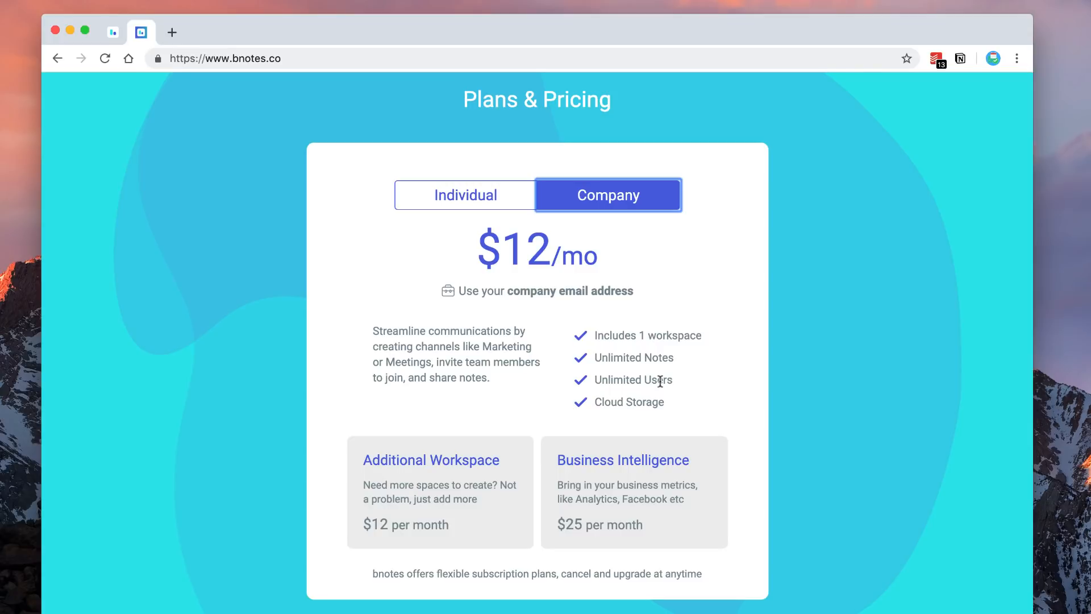
pyautogui.moveTo(627, 357)
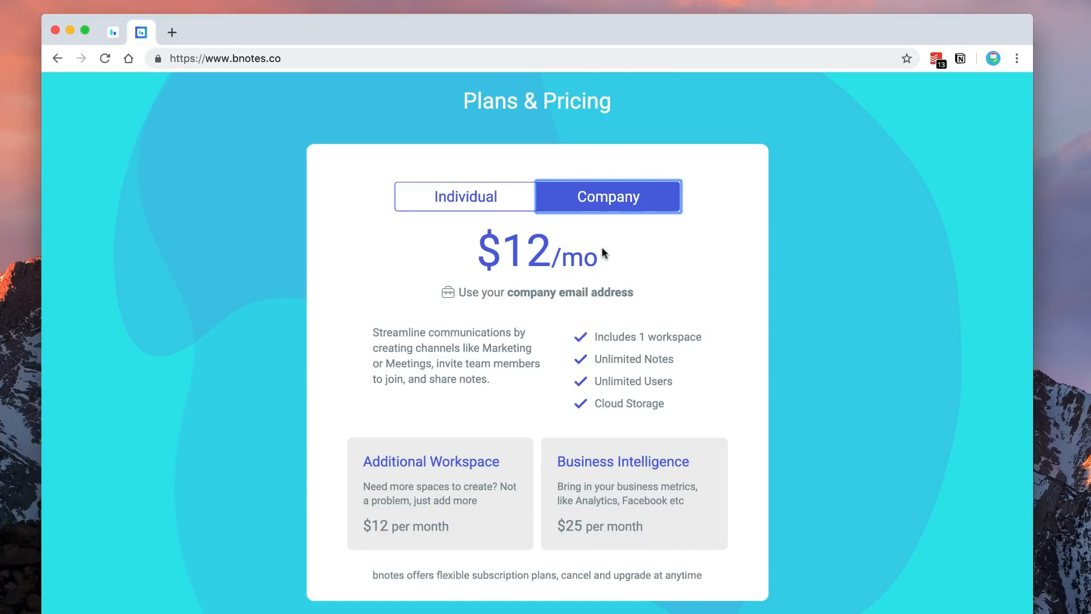
pyautogui.moveTo(621, 461)
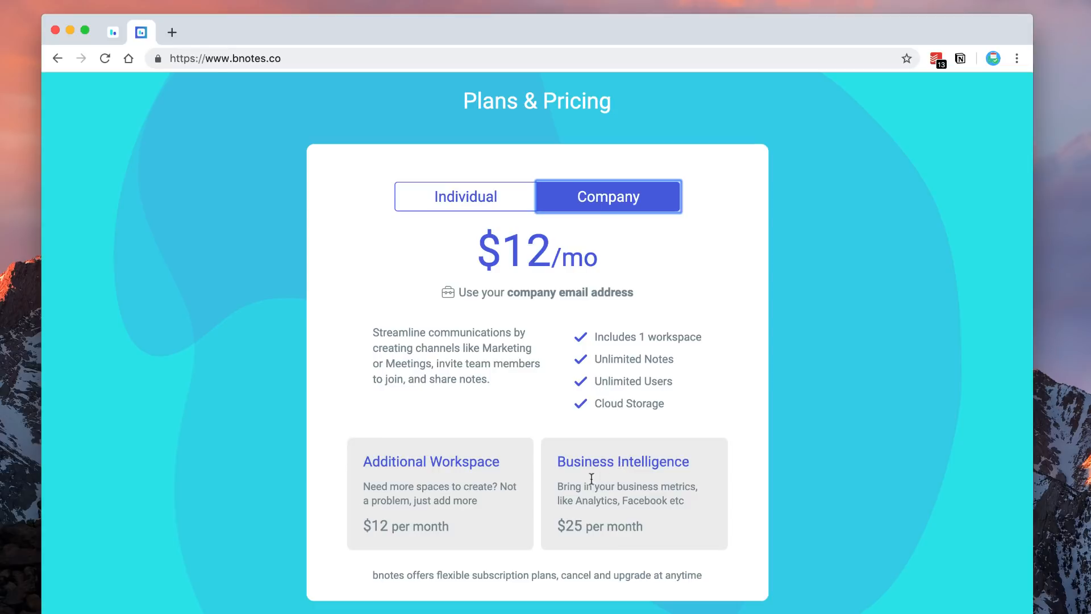
pyautogui.moveTo(649, 500)
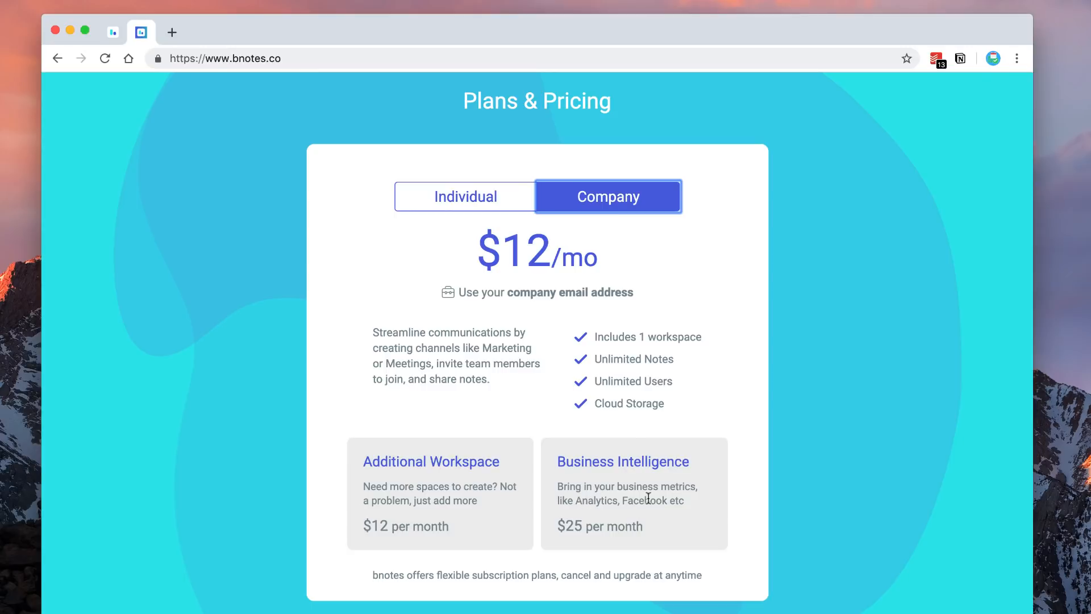
pyautogui.moveTo(622, 436)
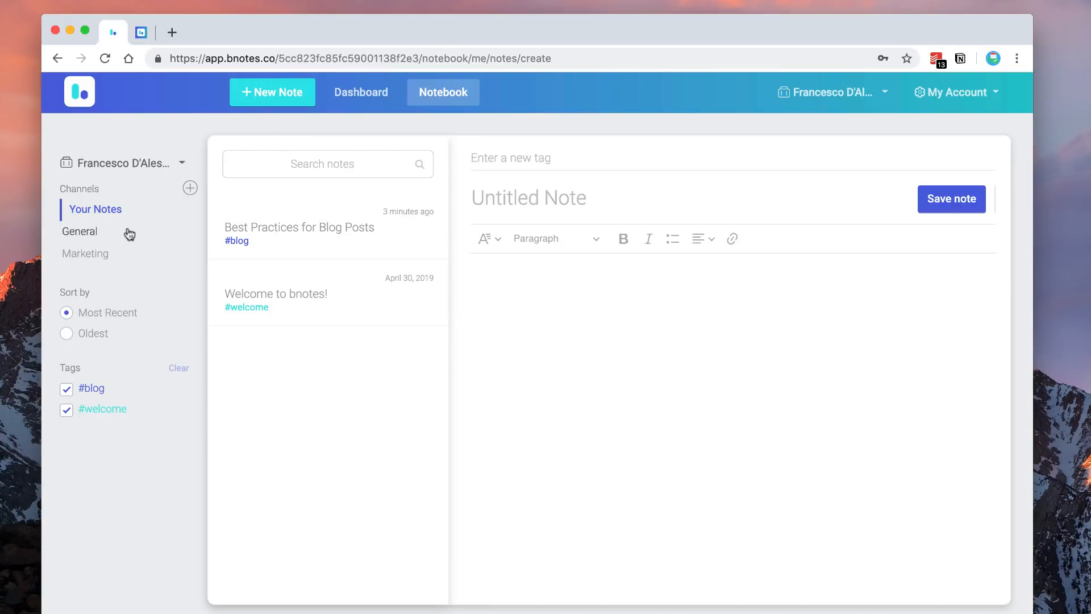
# Step: Select the Marketing channel in the sidebar, which shows no notes yet
pyautogui.click(93, 253)
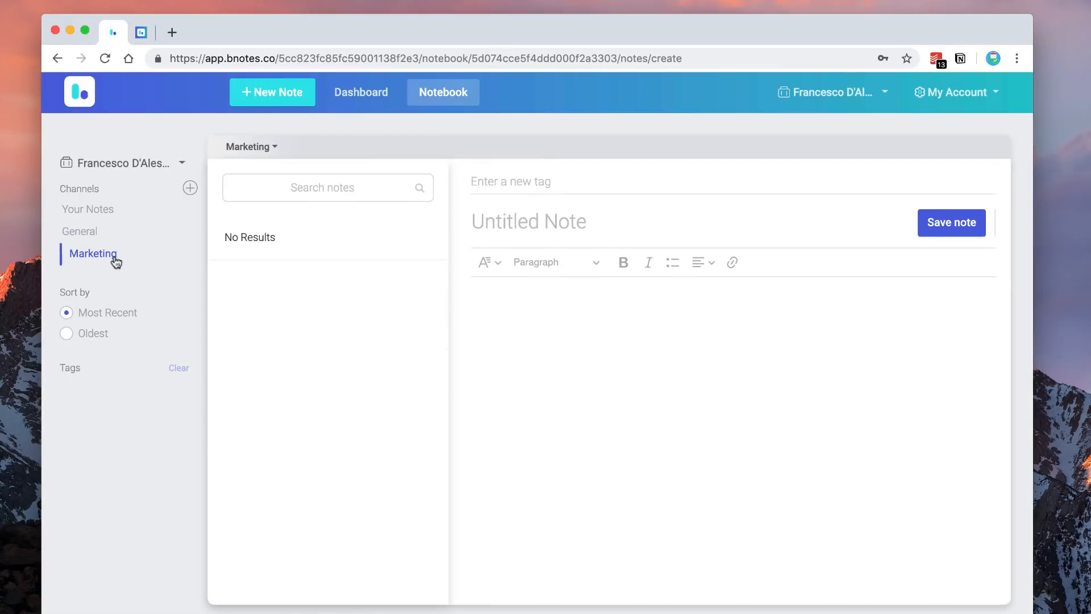